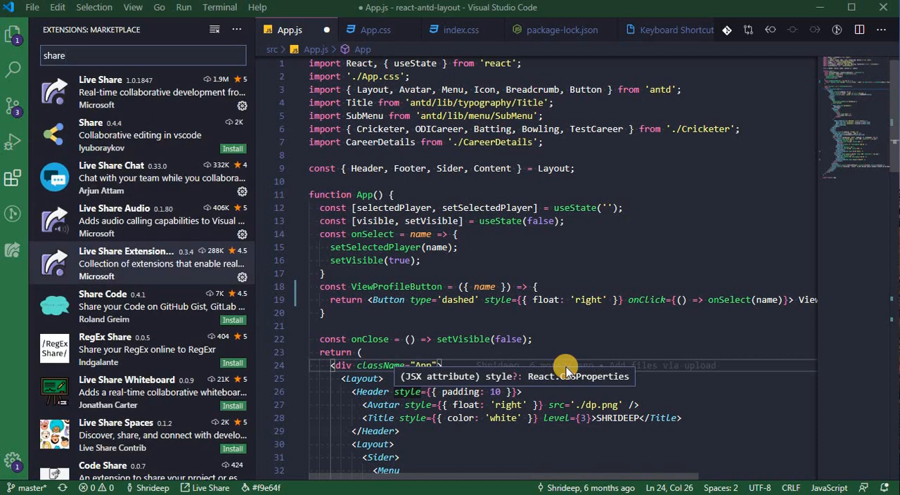
mouse_move(546, 349)
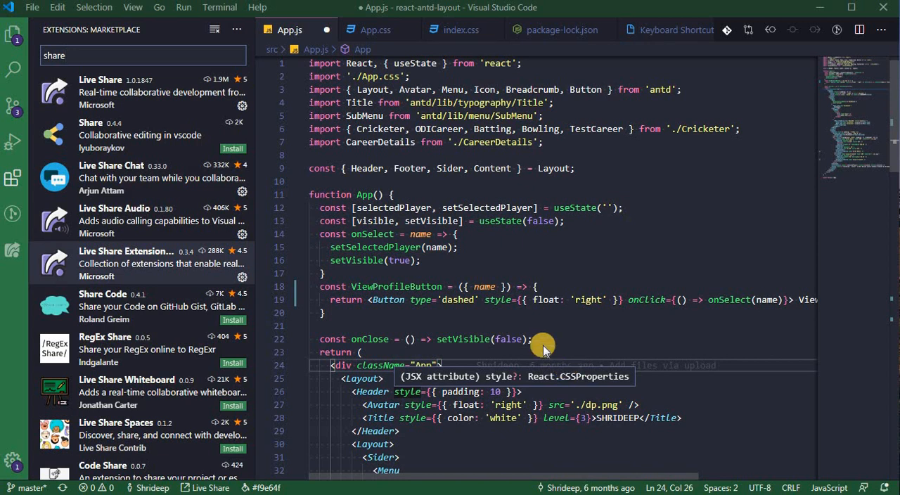
mouse_move(110, 87)
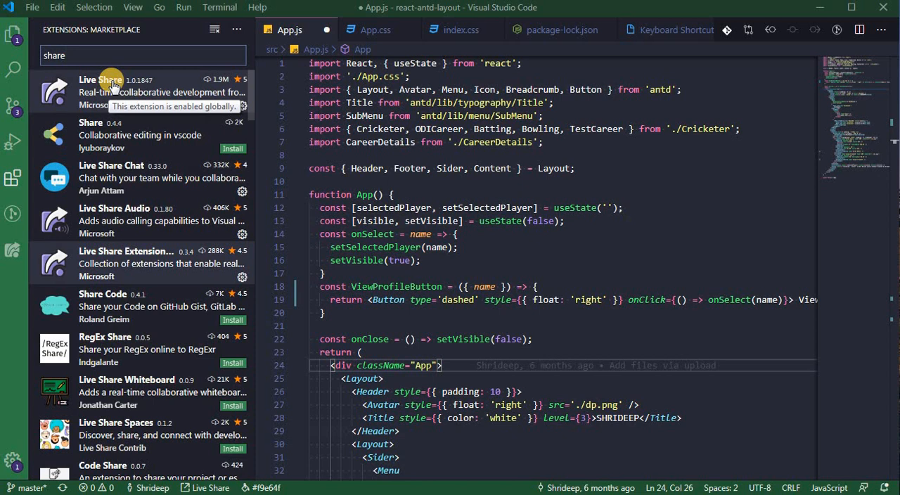
mouse_move(109, 177)
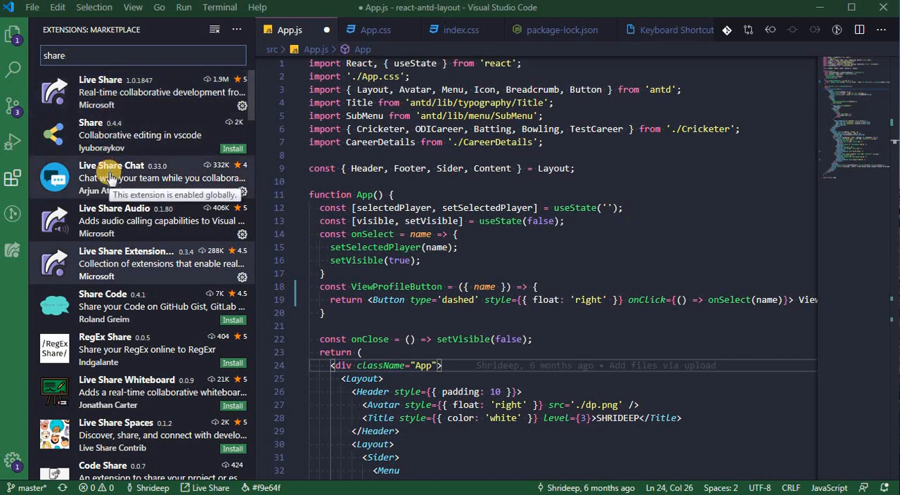
mouse_move(106, 209)
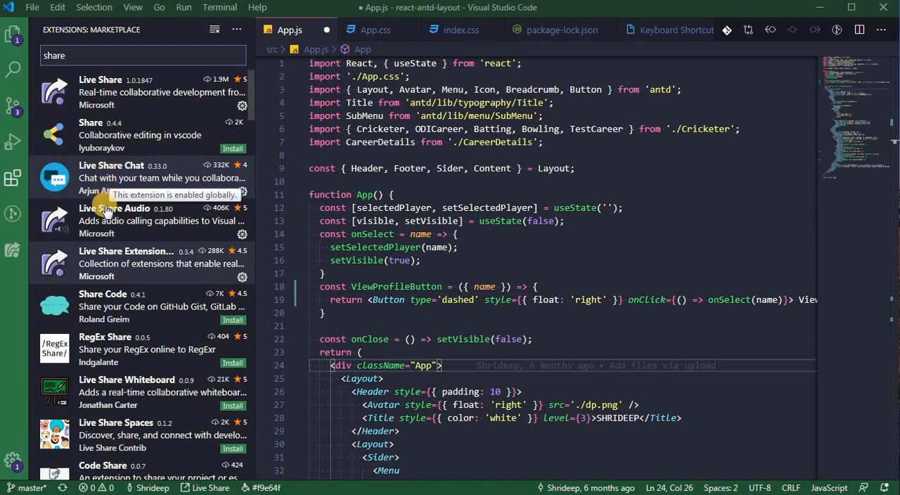
mouse_move(105, 213)
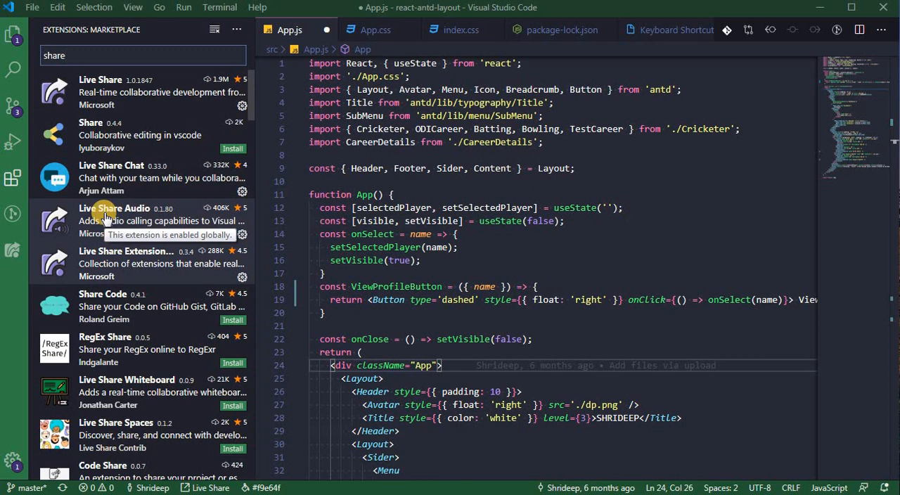
mouse_move(106, 251)
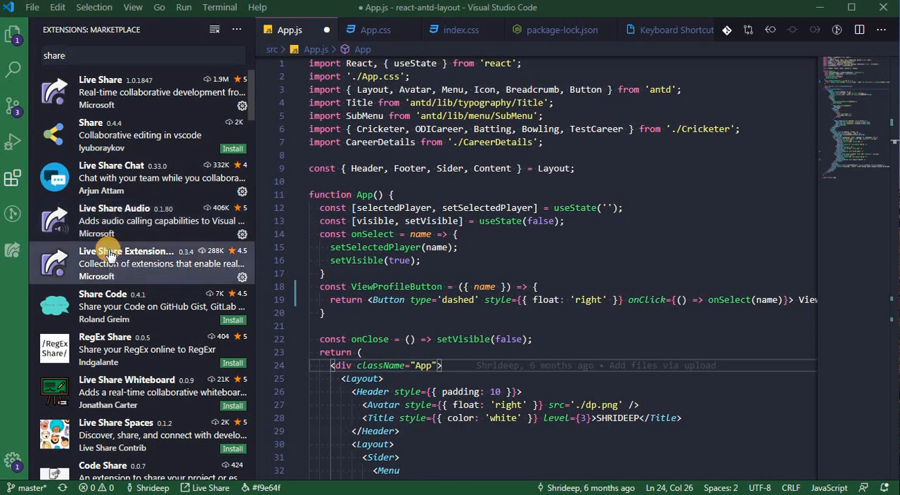
- Review the Live Share Extension Pack's getting-started details, including the audio-call steps
click(126, 256)
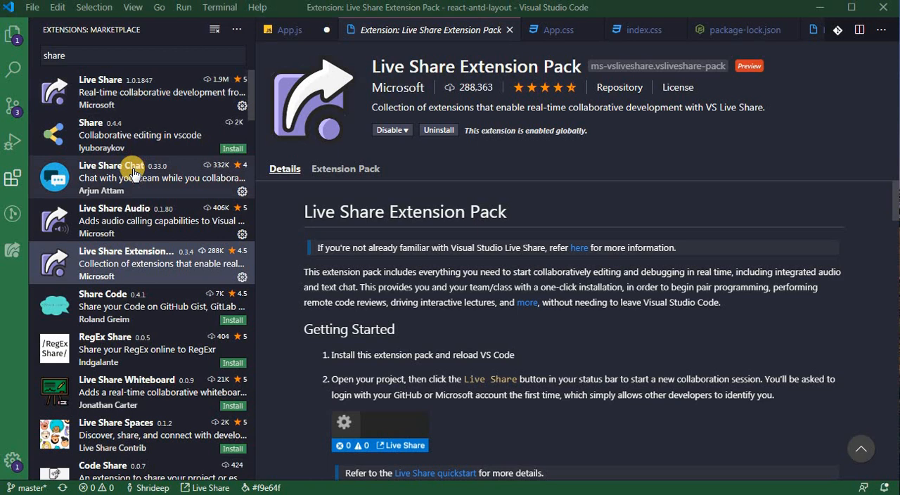
mouse_move(457, 236)
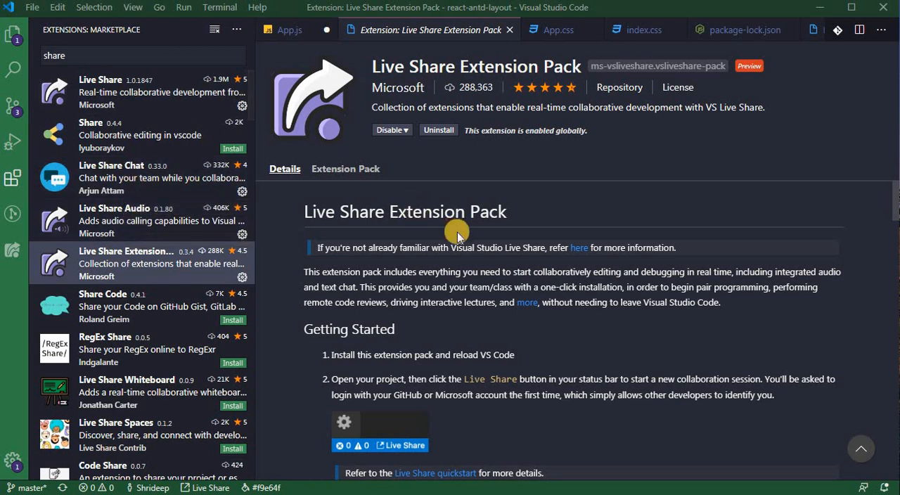
mouse_move(767, 226)
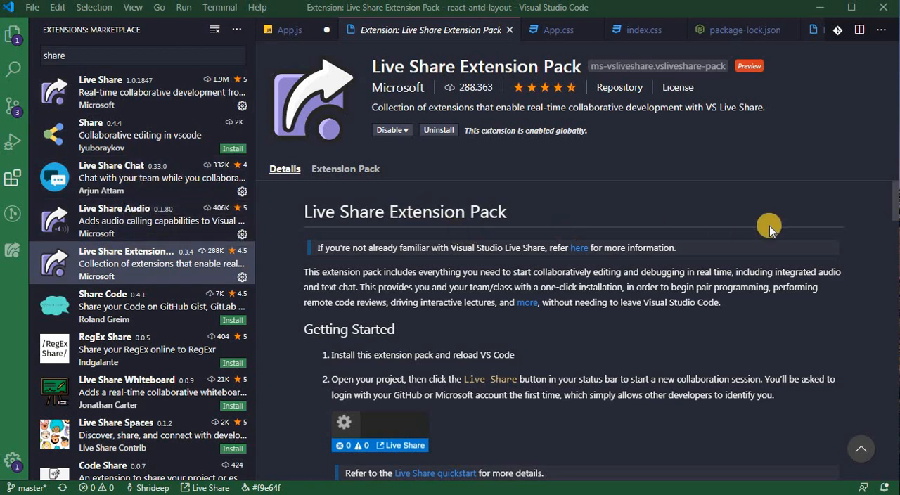
mouse_move(869, 212)
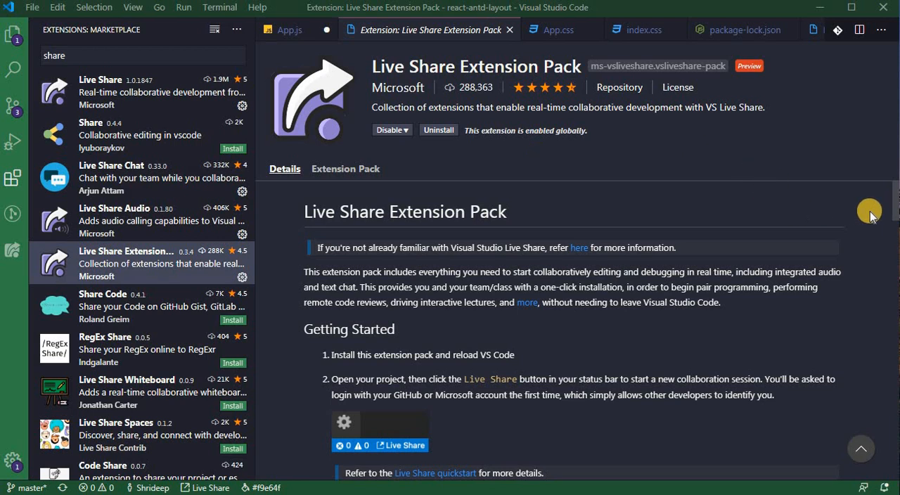
scroll(down, 3)
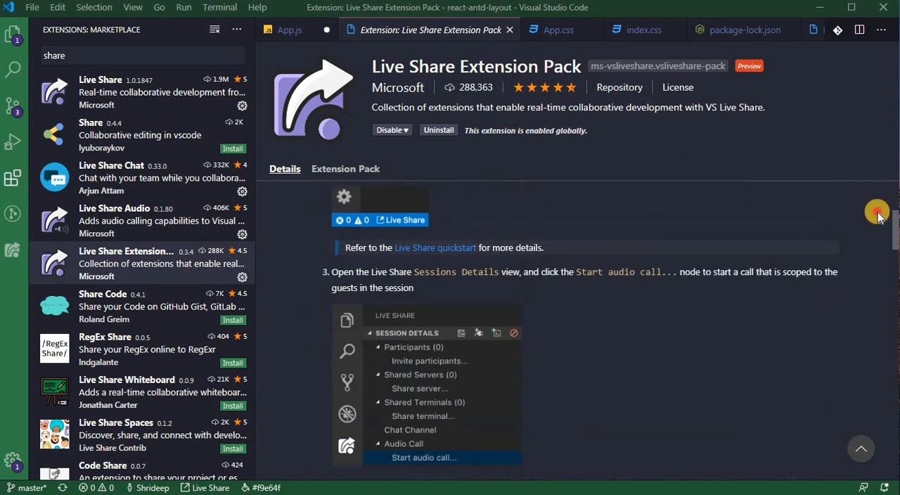
scroll(up, 3)
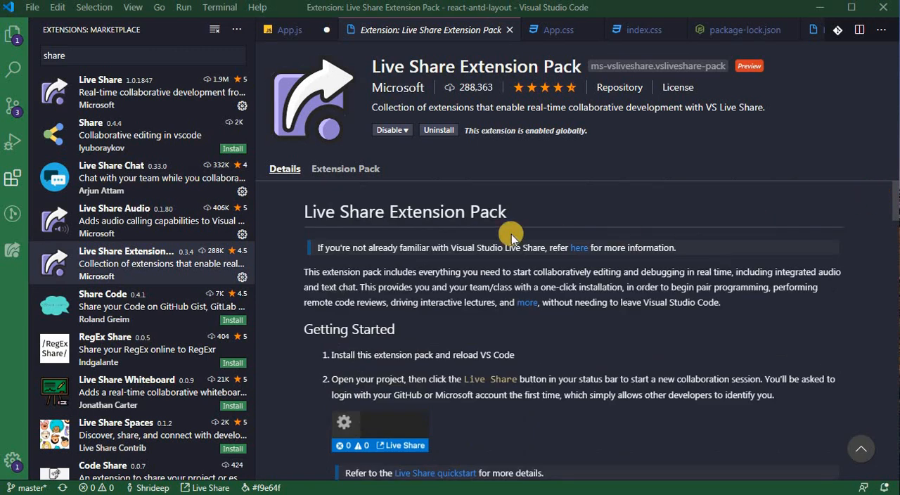
mouse_move(386, 264)
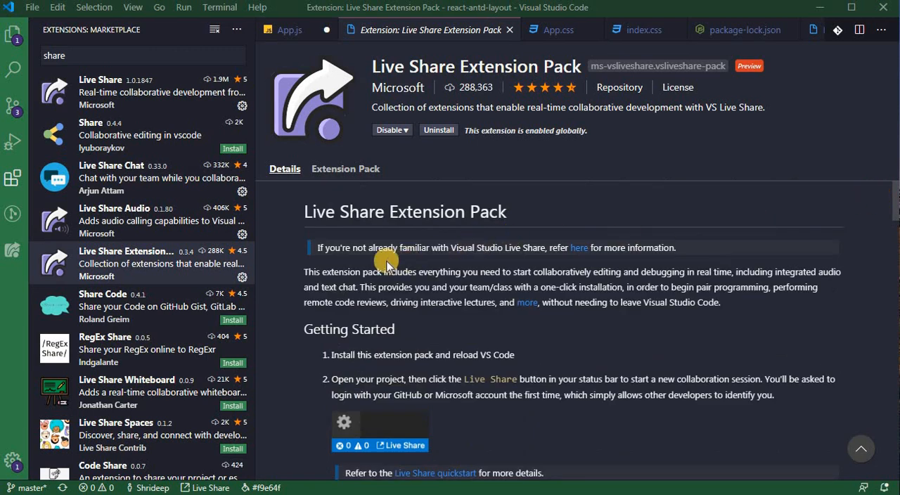
mouse_move(364, 250)
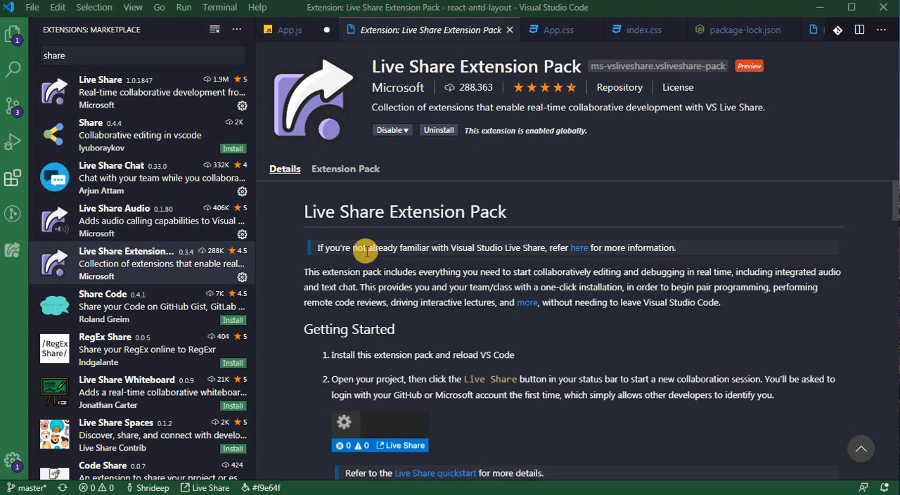
mouse_move(56, 239)
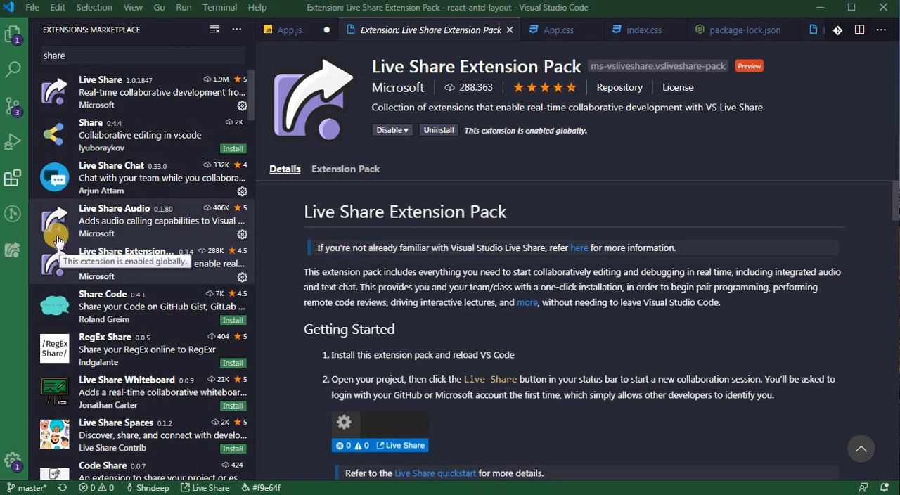
mouse_move(13, 42)
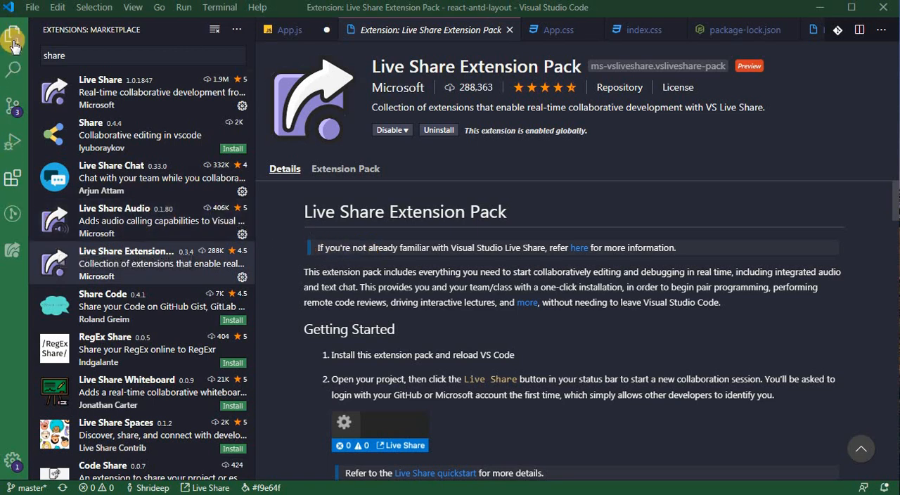
- Switch to the Explorer and bring up the Live Share panel with session options and contacts
click(13, 34)
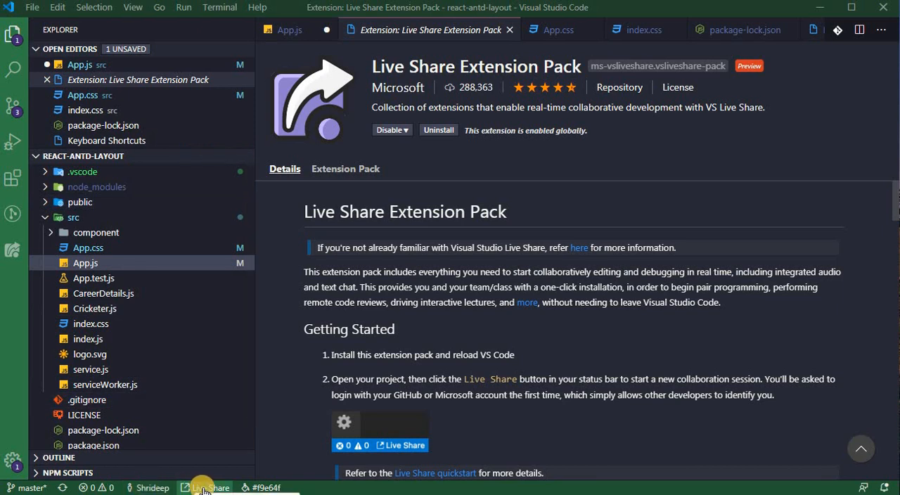
click(205, 486)
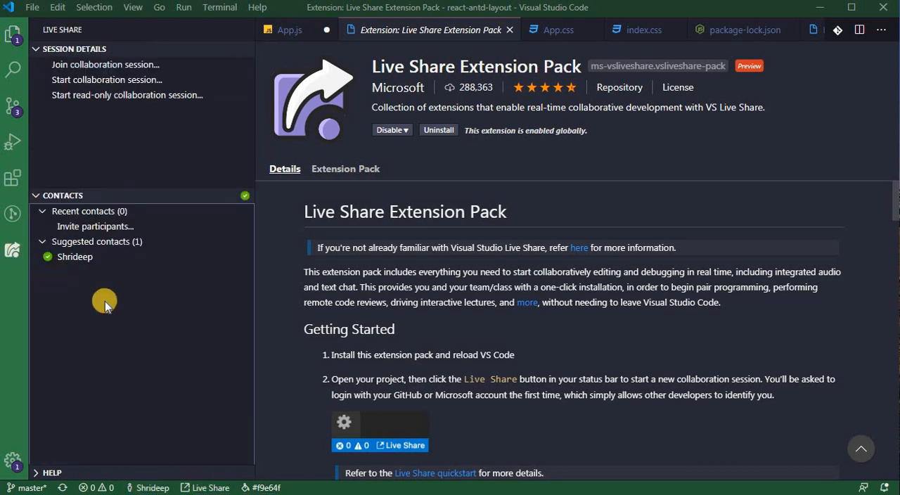
mouse_move(115, 312)
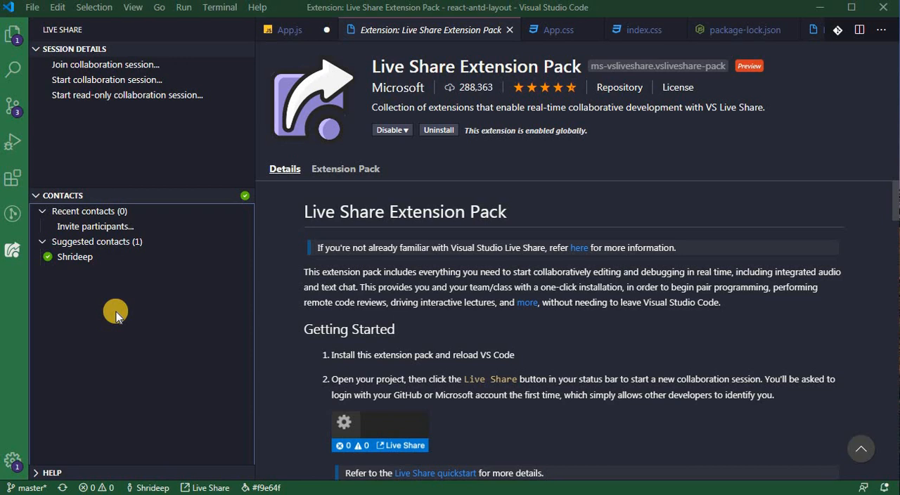
mouse_move(73, 270)
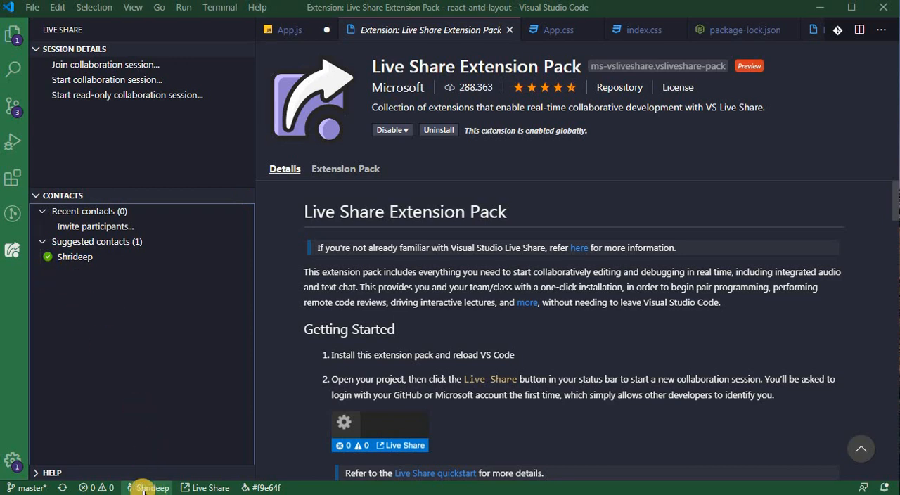
click(146, 486)
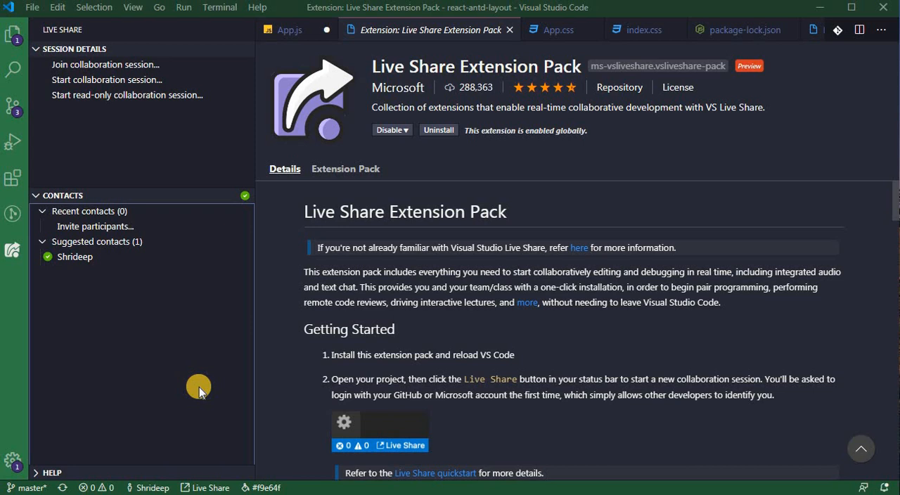
mouse_move(152, 115)
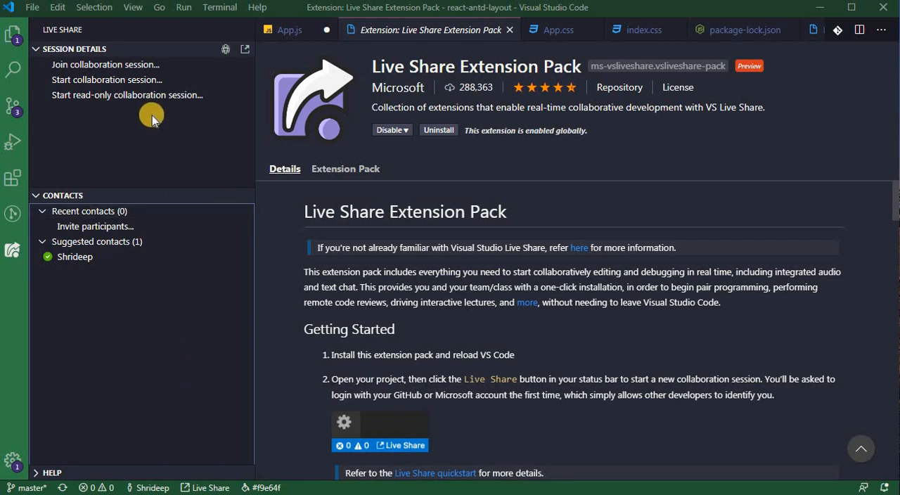
mouse_move(110, 116)
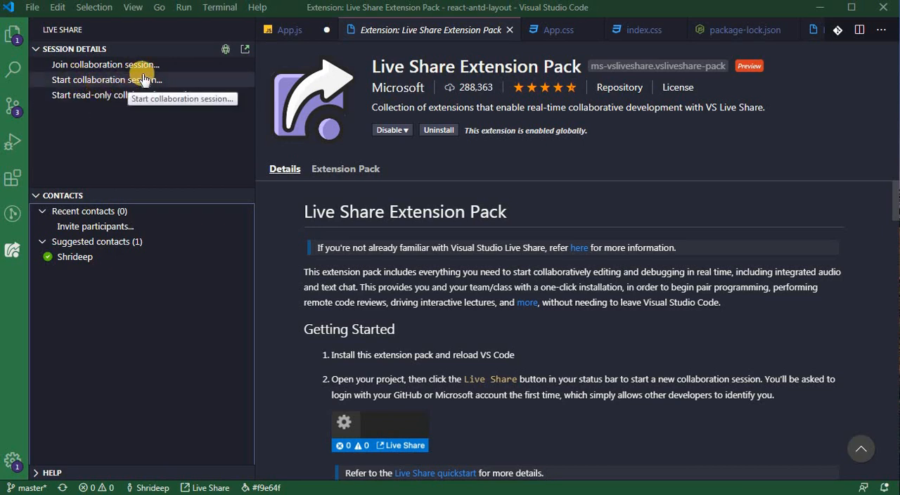
mouse_move(188, 96)
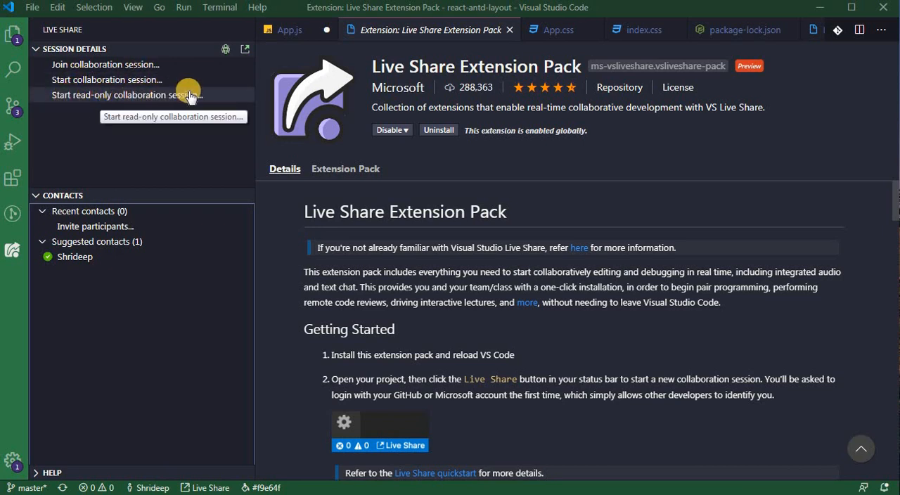
mouse_move(84, 64)
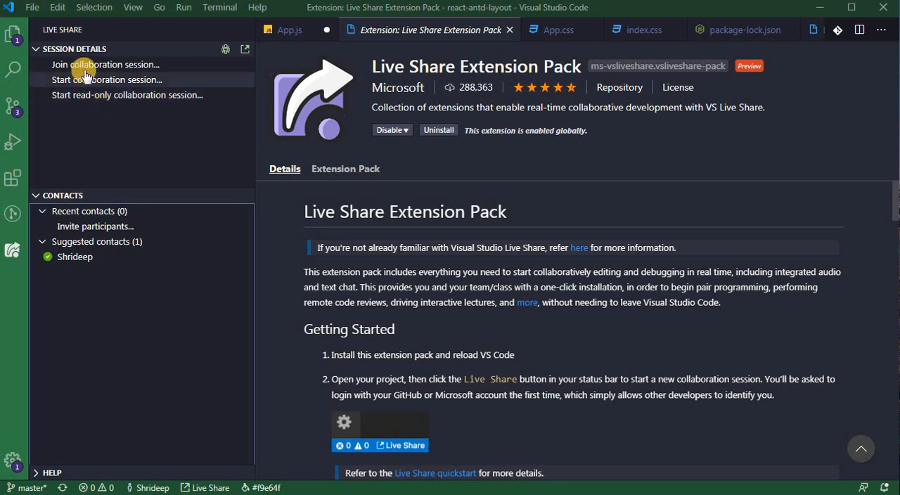
mouse_move(105, 65)
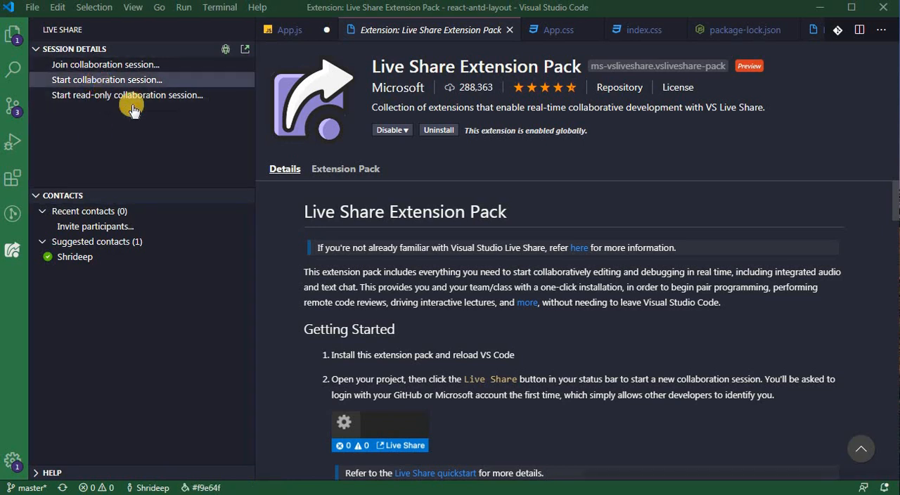
- Start a collaboration session and dismiss the 'Invitation link copied to clipboard' notice
click(105, 79)
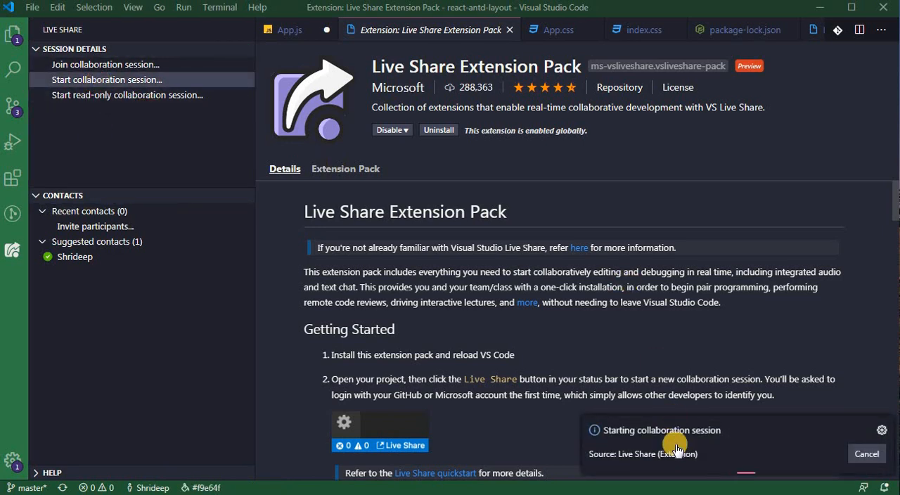
mouse_move(710, 465)
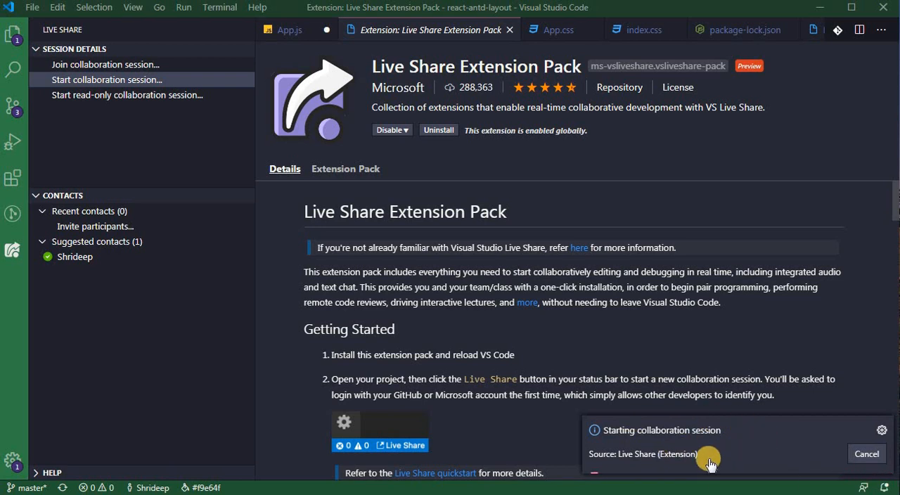
mouse_move(709, 464)
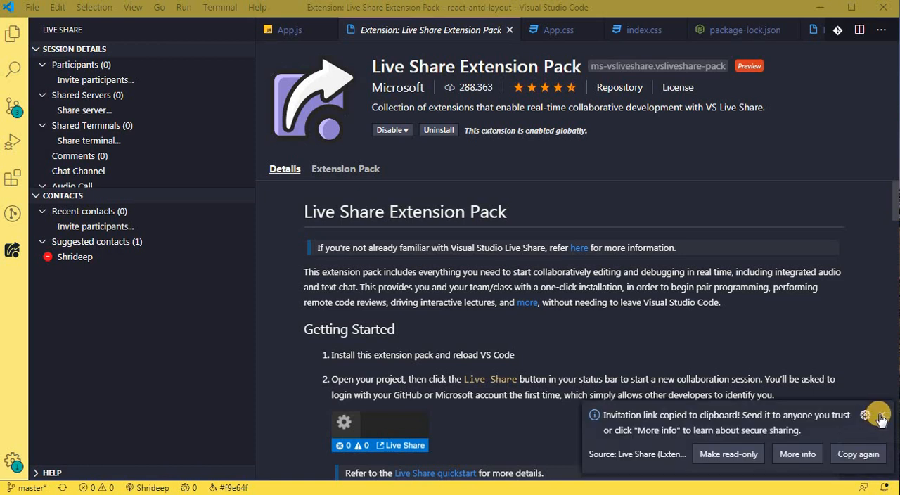
click(880, 413)
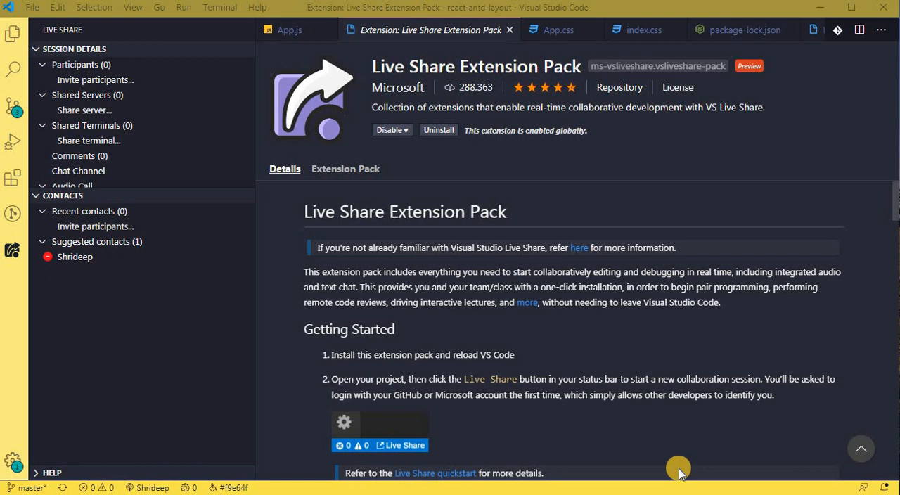
mouse_move(73, 256)
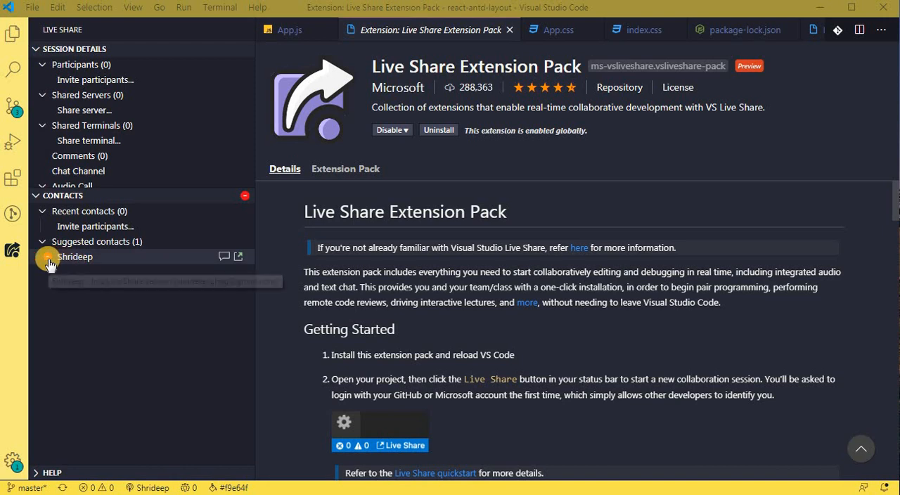
mouse_move(266, 419)
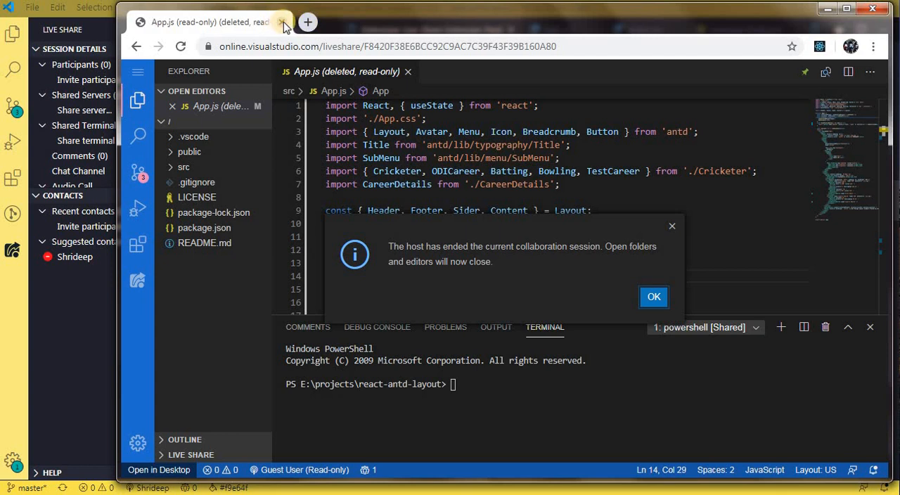
- Launch Google Chrome so an empty new-tab window sits over the editor as the guest
click(652, 296)
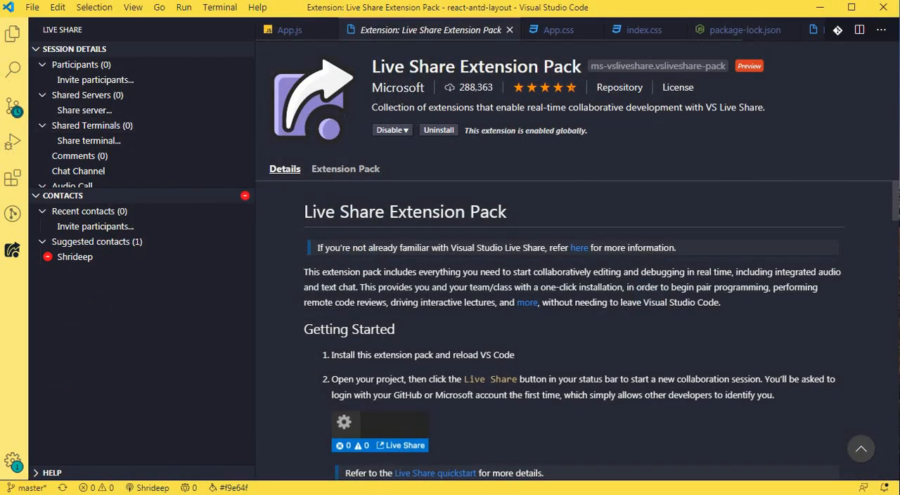
click(12, 487)
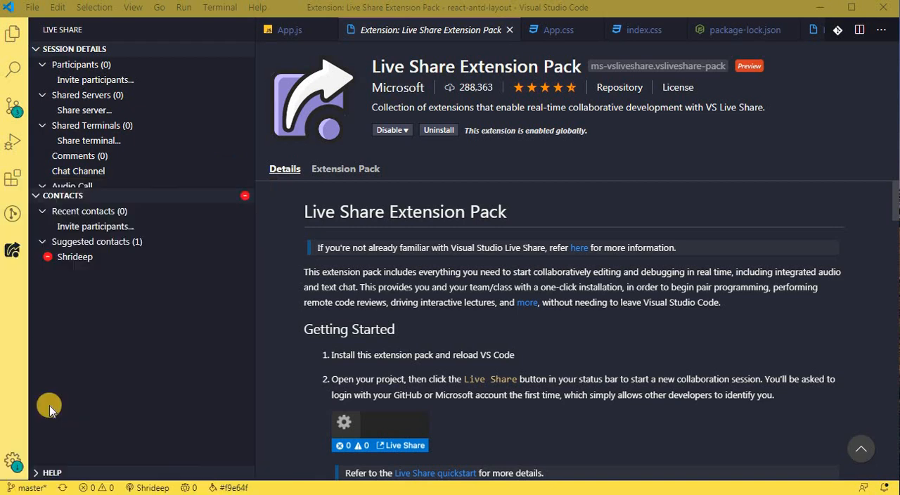
mouse_move(509, 303)
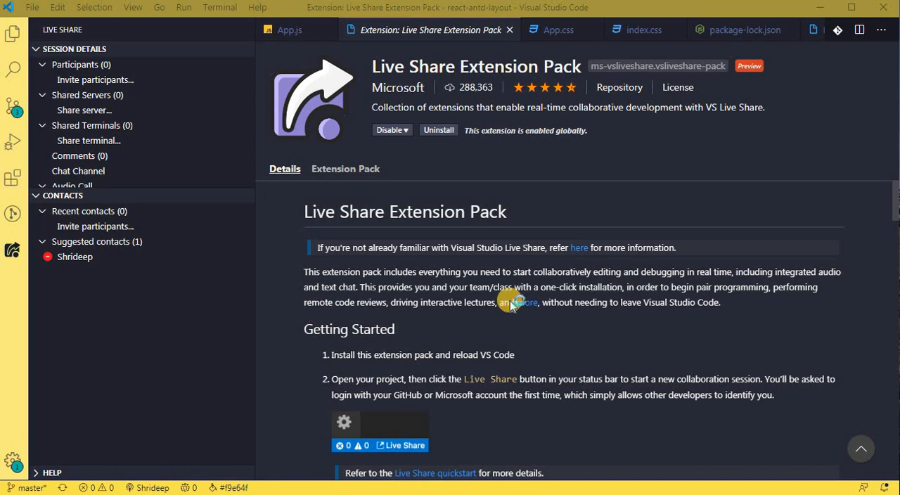
mouse_move(647, 323)
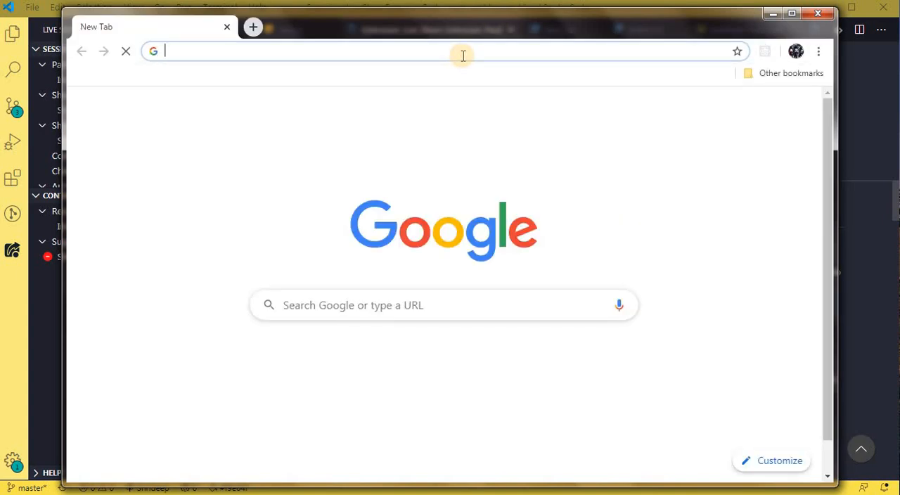
- Load the Live Share join URL and cancel the 'Open Microsoft Visual Studio Live Share?' prompt
text(https://prod.liveshare.vsengsaas.visualstudio.com/join?96459A3A76B2B4A050EC54A68E96BC26A8F6)
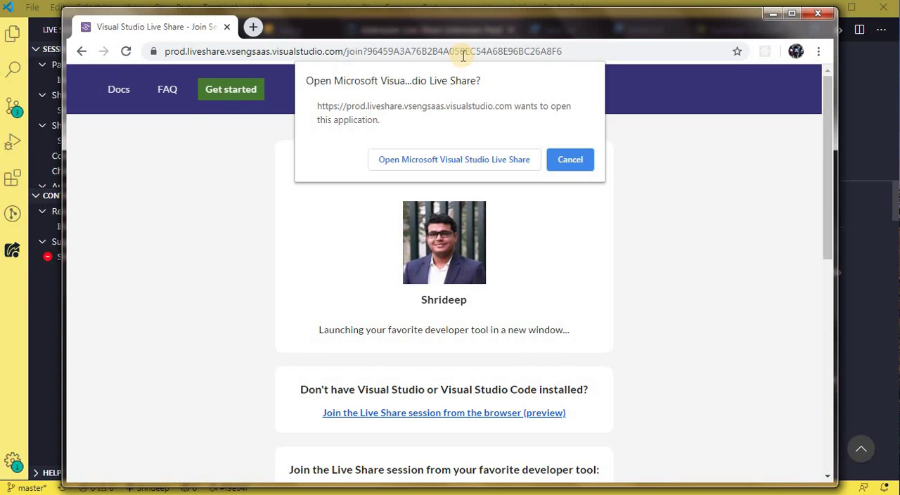
mouse_move(489, 81)
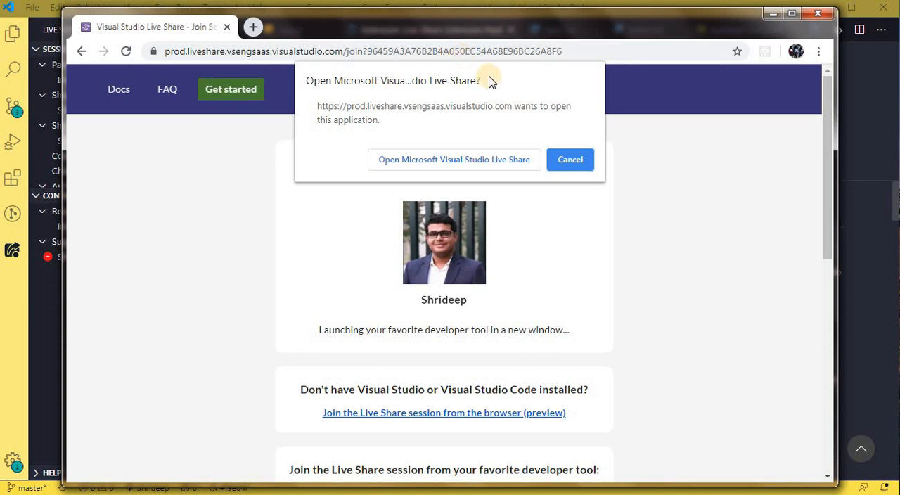
click(569, 159)
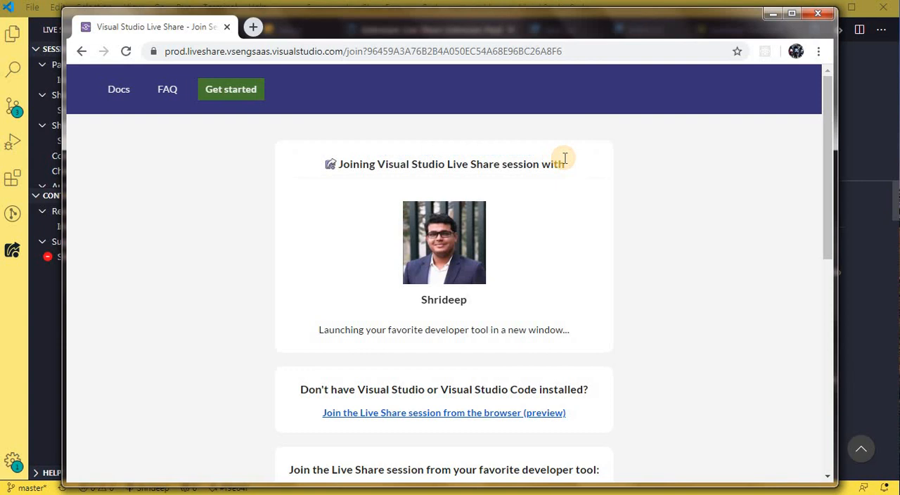
mouse_move(504, 415)
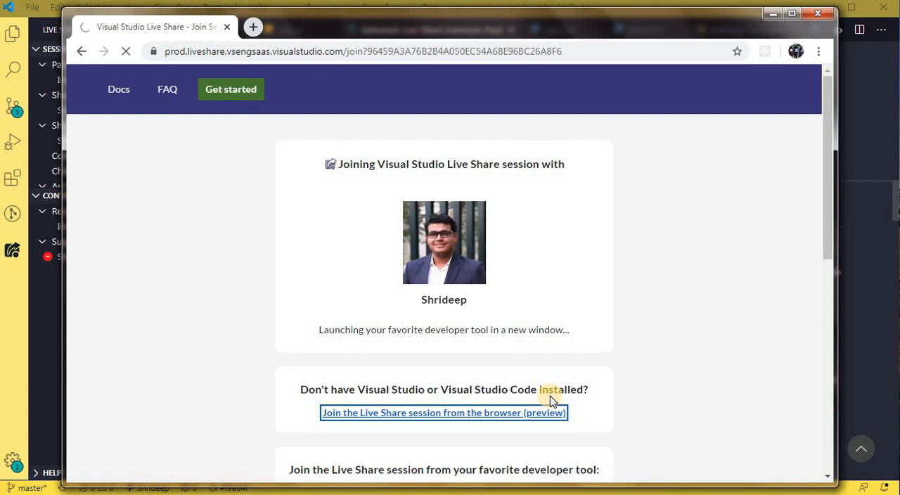
- Join the Live Share session from the browser (preview) so Visual Studio Online loads
click(445, 413)
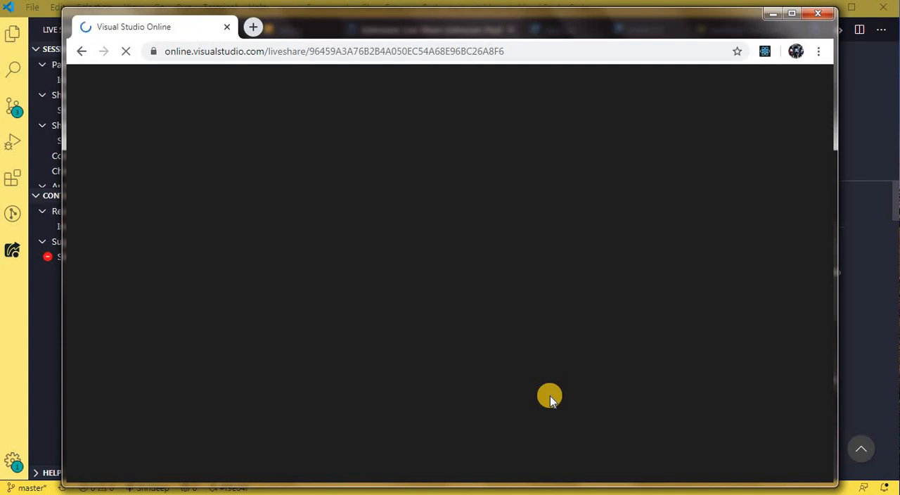
mouse_move(301, 205)
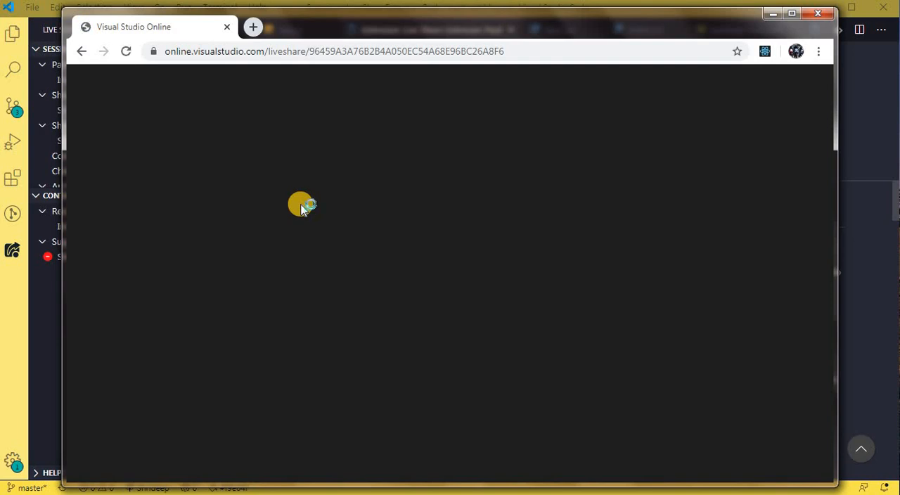
mouse_move(303, 208)
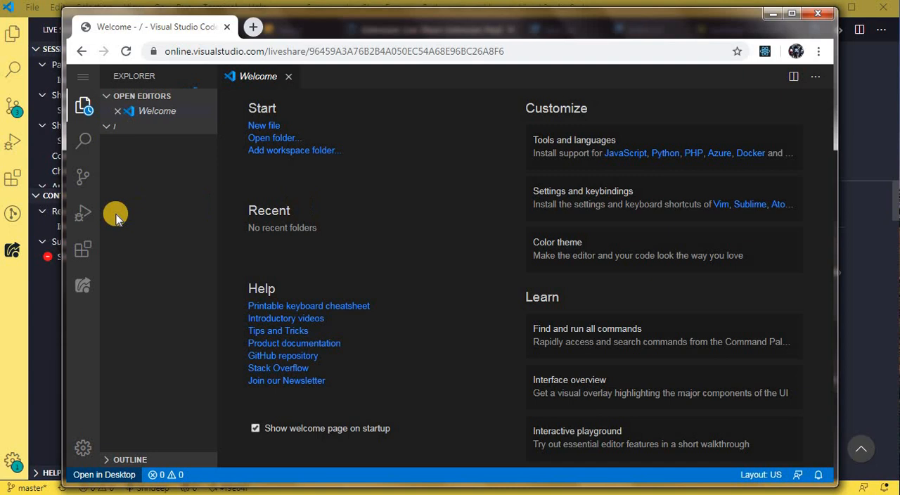
mouse_move(345, 289)
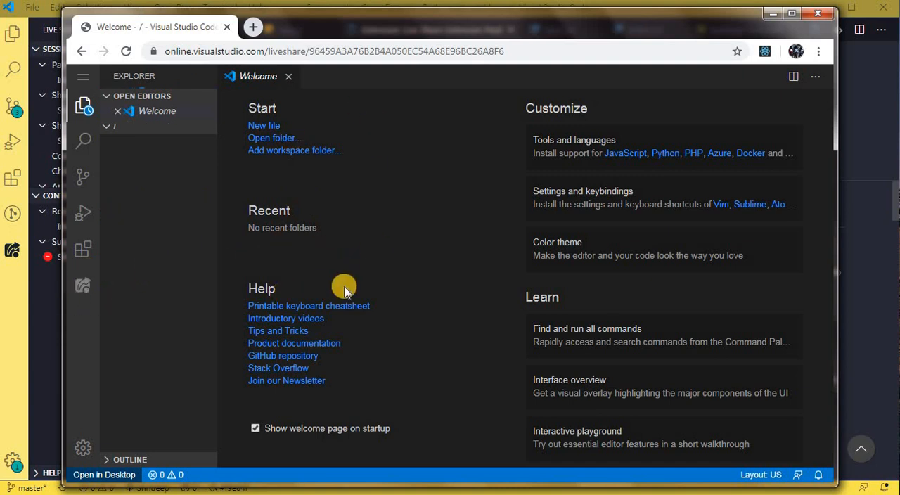
mouse_move(88, 85)
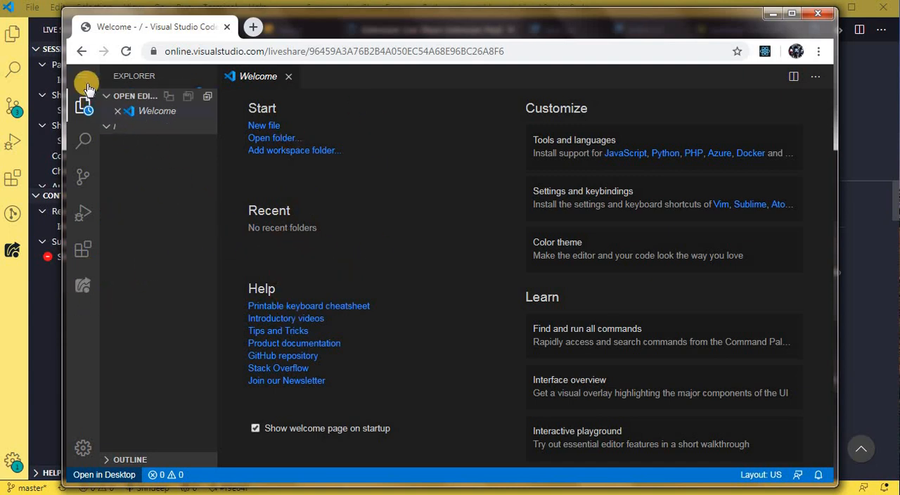
- Browse the web editor's View menu, then continue as a read-only guest without signing in
click(83, 75)
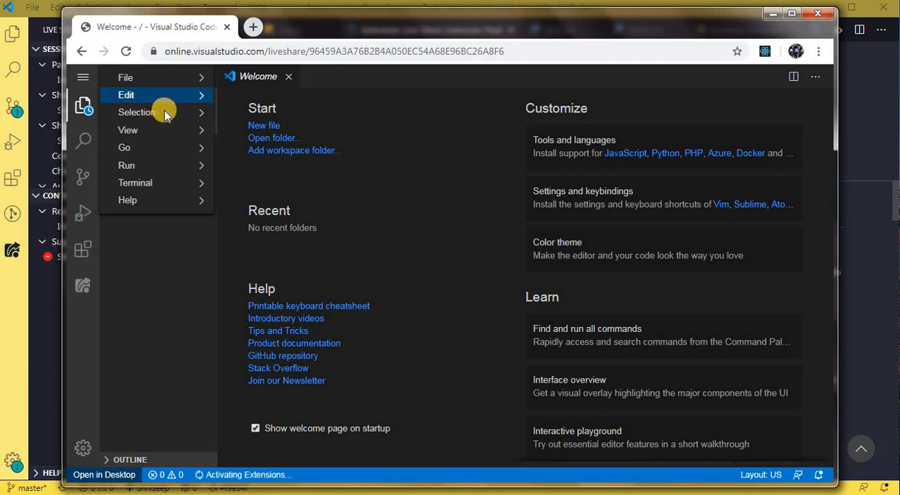
click(137, 112)
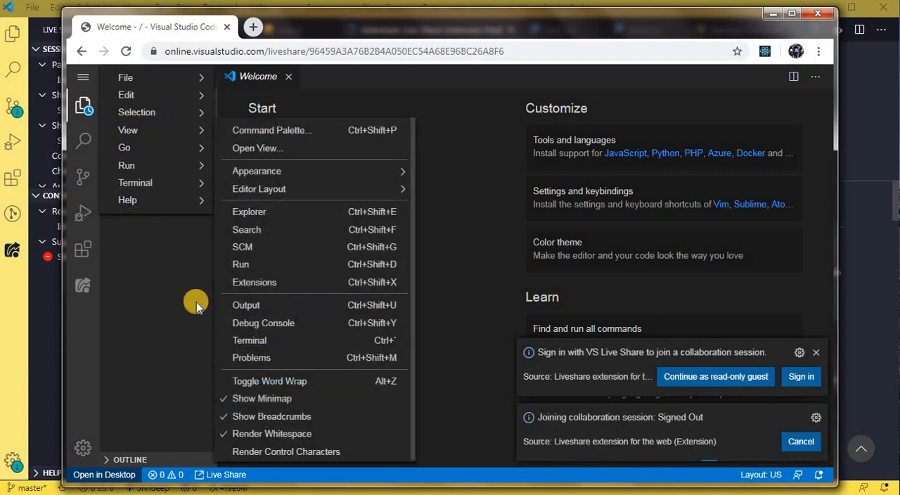
click(249, 211)
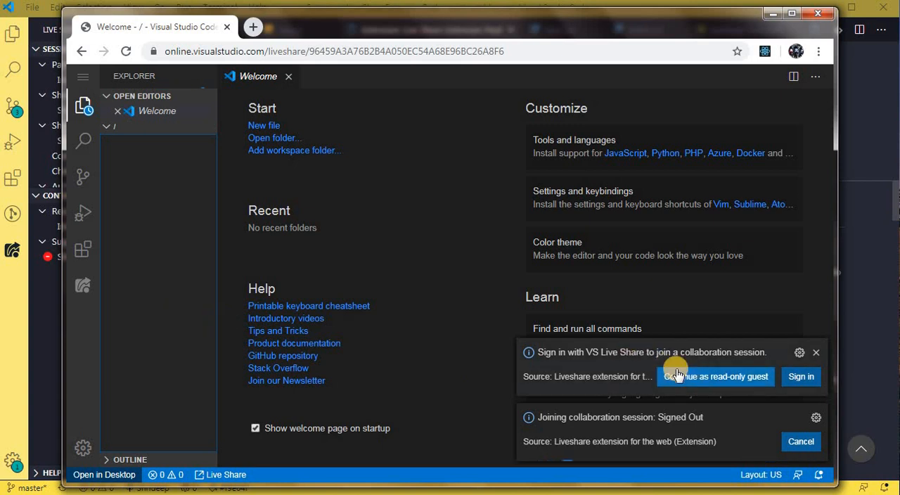
mouse_move(687, 354)
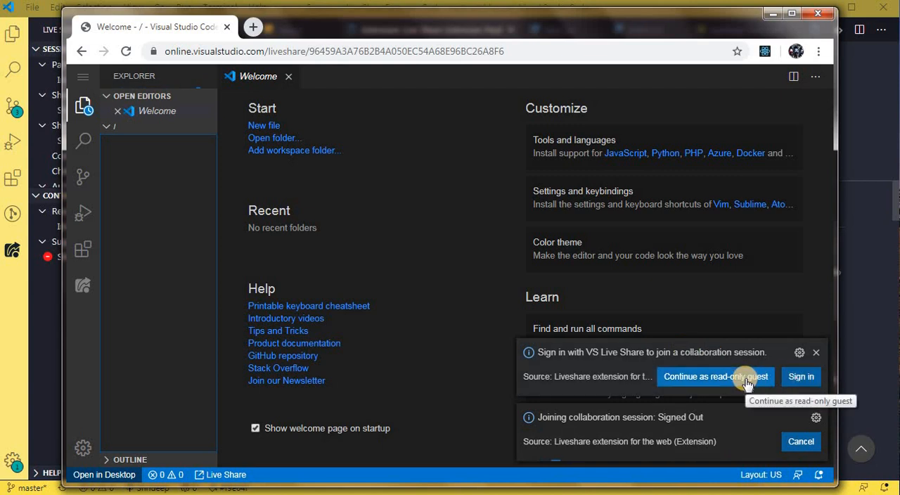
click(715, 377)
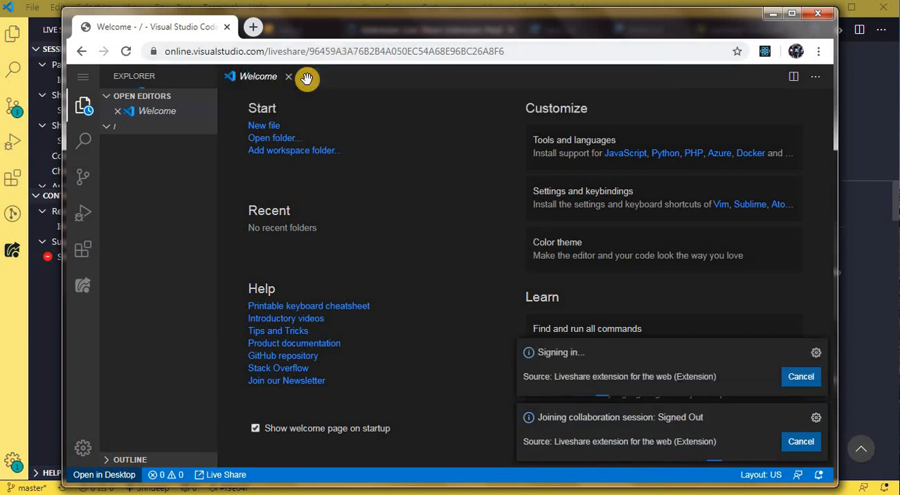
click(801, 377)
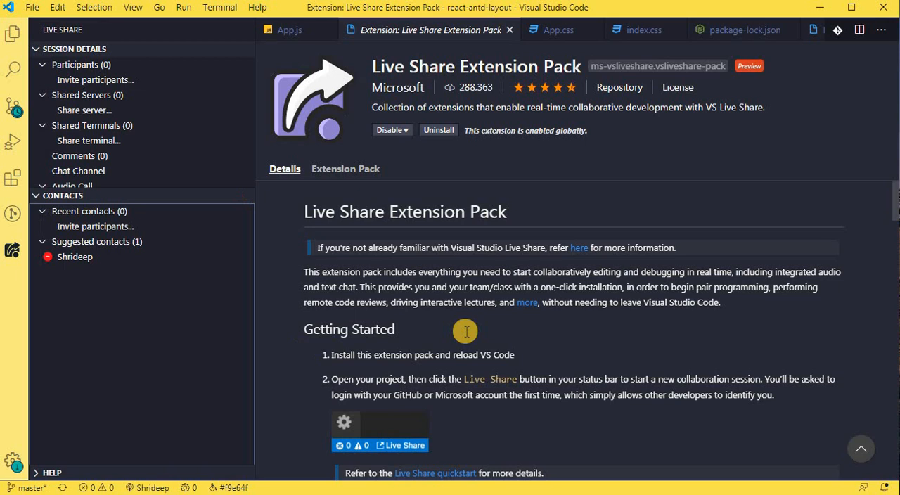
mouse_move(507, 29)
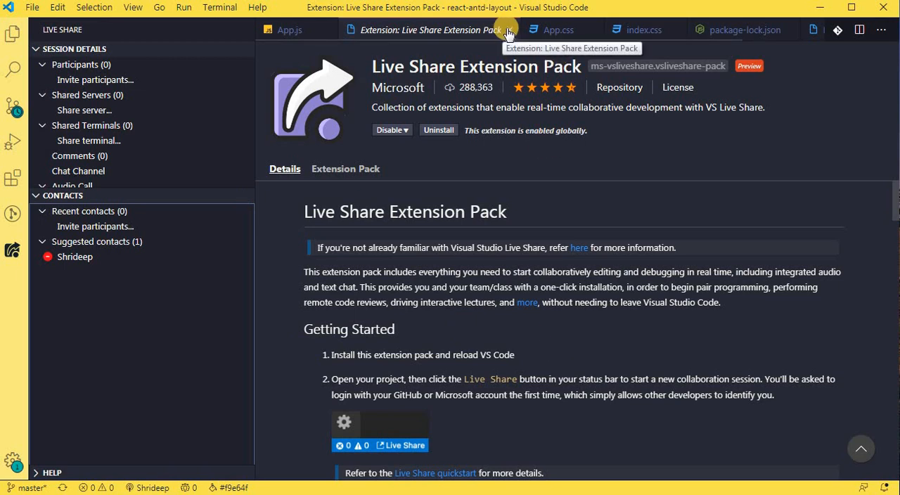
mouse_move(325, 194)
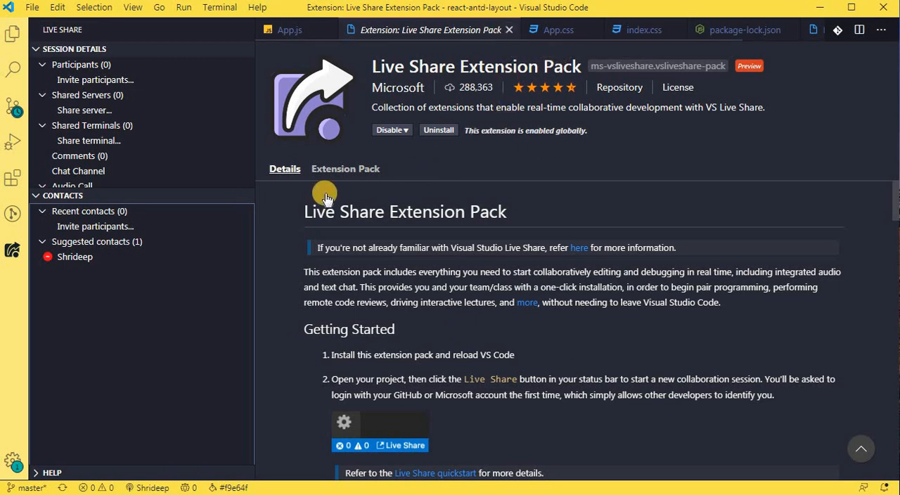
- Return to the host's VS Code window where the guest's join request arrives
click(288, 29)
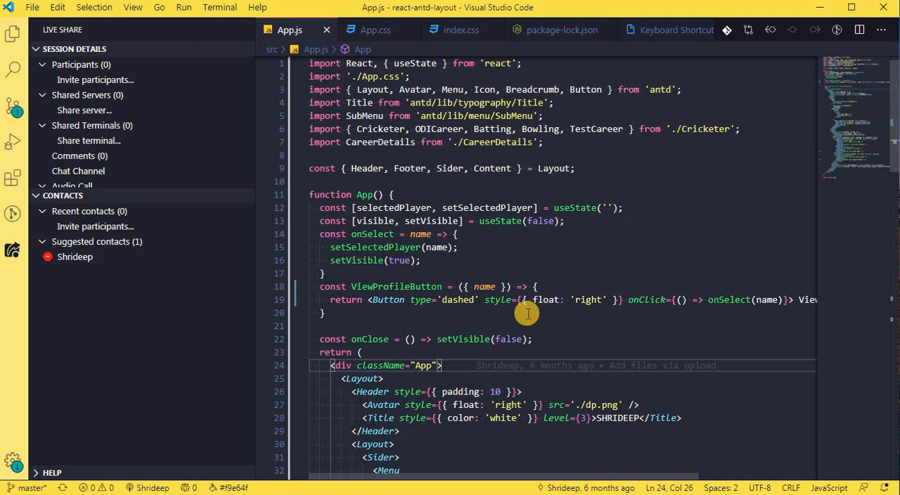
mouse_move(672, 428)
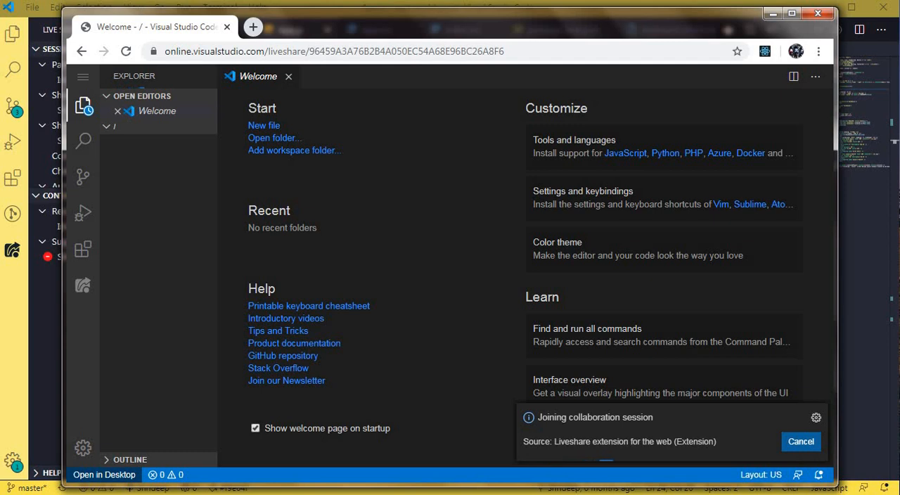
click(104, 474)
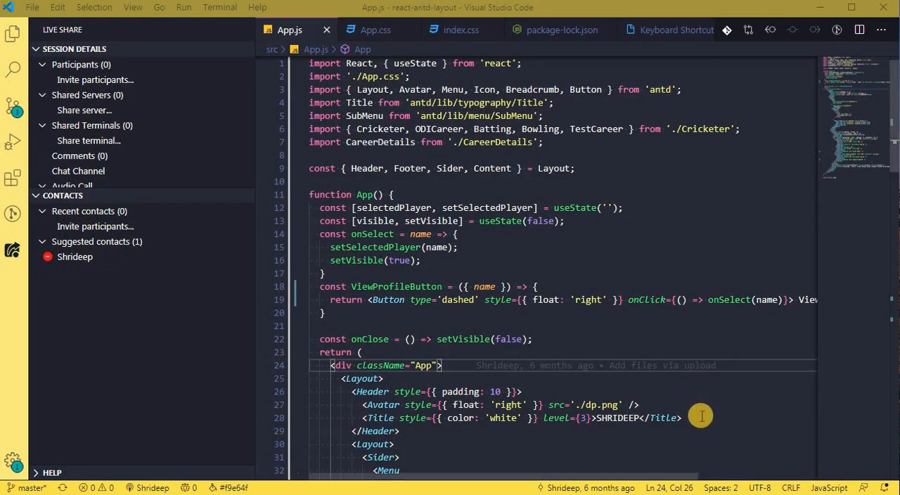
mouse_move(774, 457)
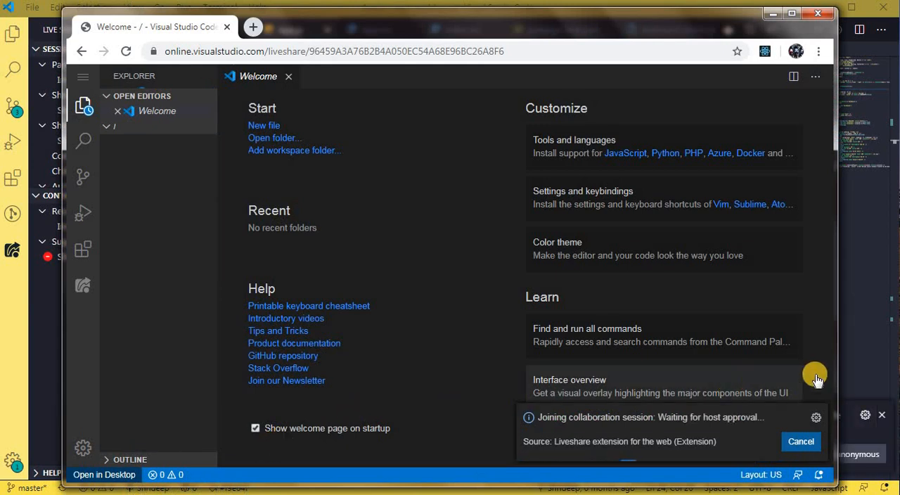
mouse_move(832, 360)
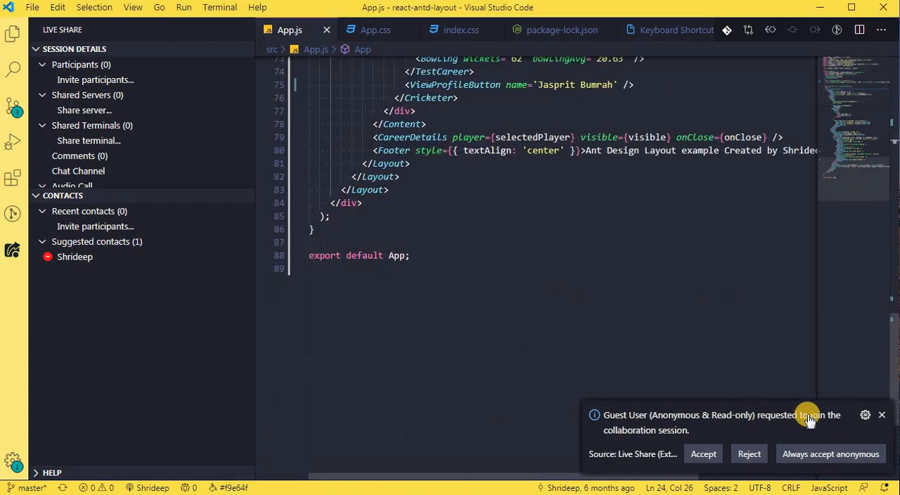
mouse_move(696, 452)
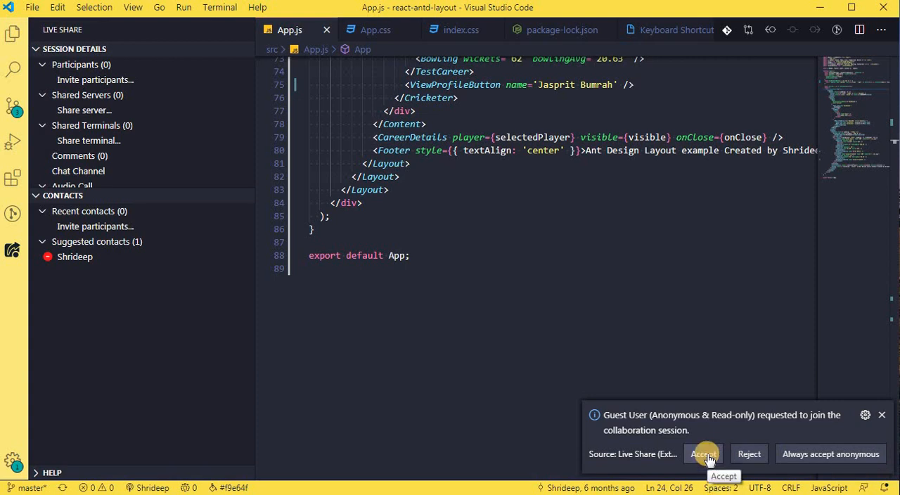
- Accept the anonymous read-only guest's join request so it appears as a participant
click(703, 453)
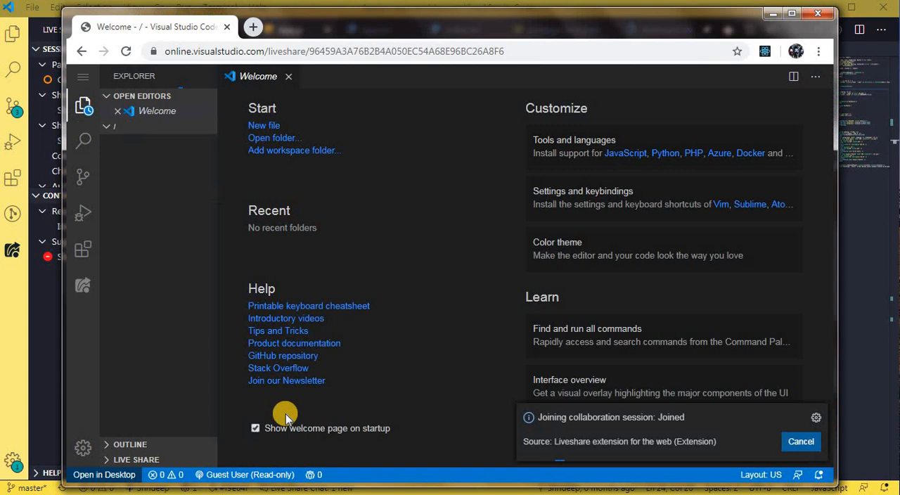
click(110, 126)
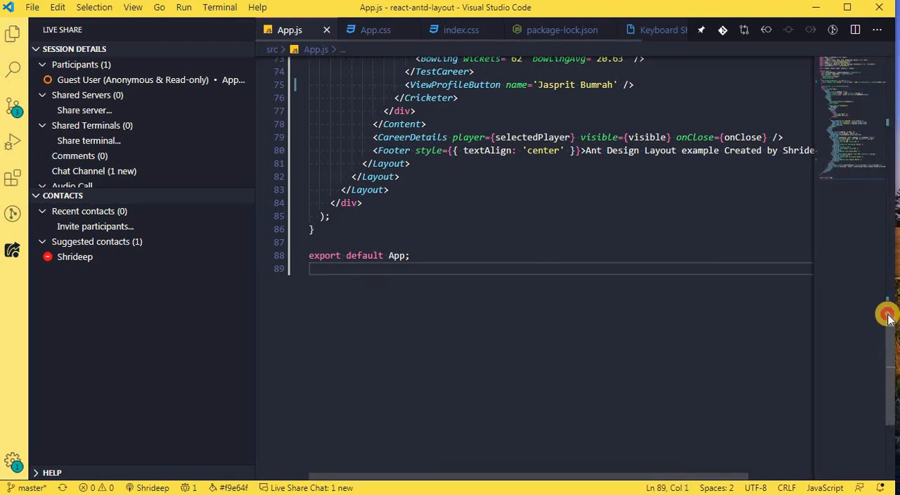
- Compare the guest's read-only App.js in the browser with the host's App.js in the editor
scroll(up, 3)
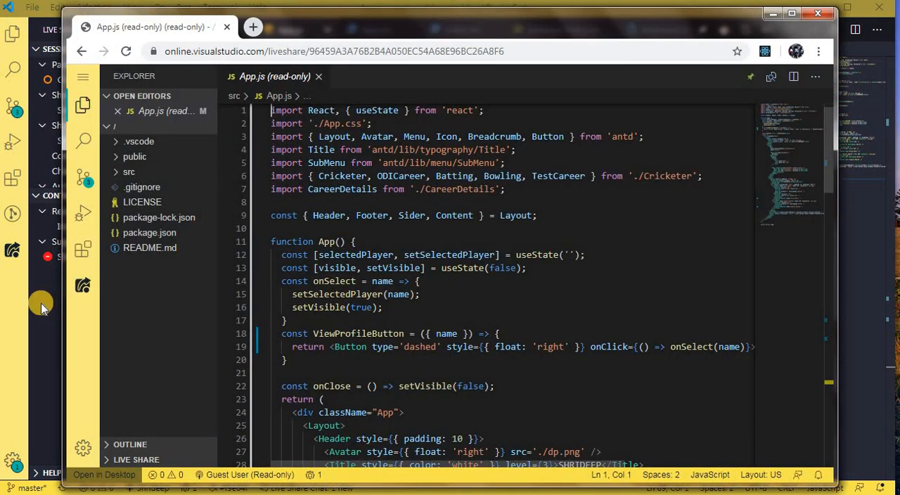
click(104, 475)
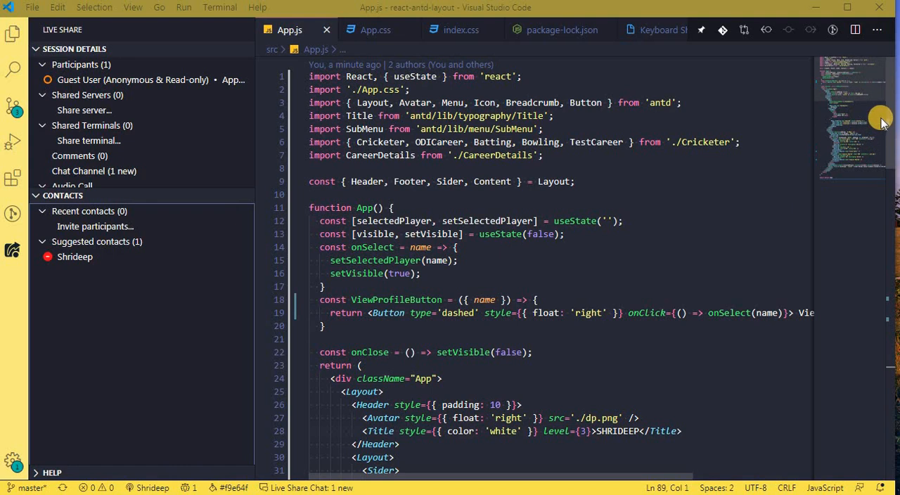
scroll(down, 3)
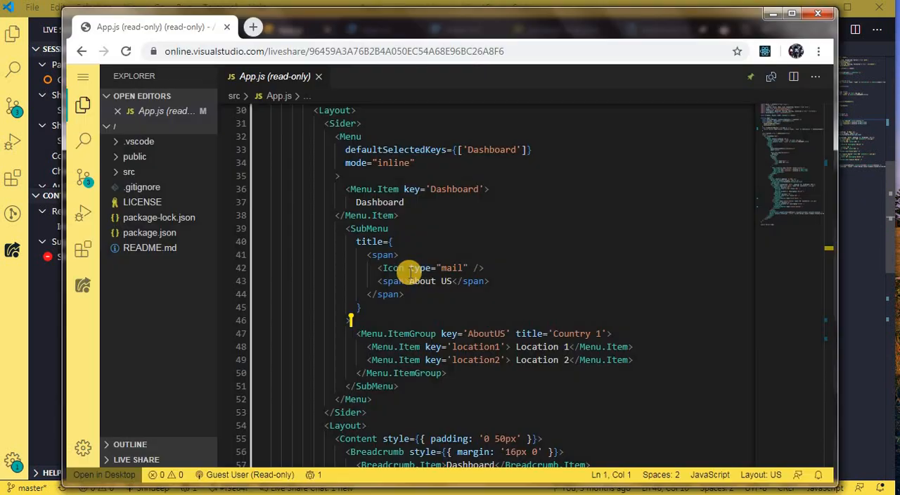
click(104, 475)
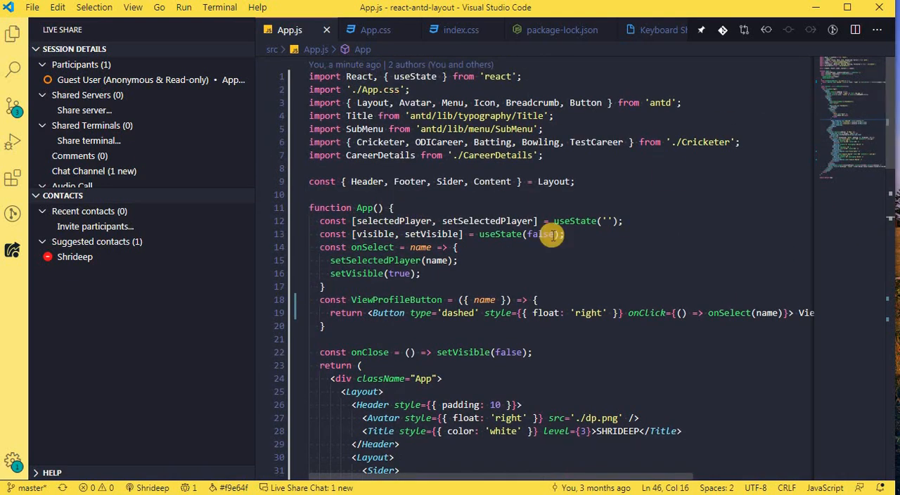
mouse_move(85, 79)
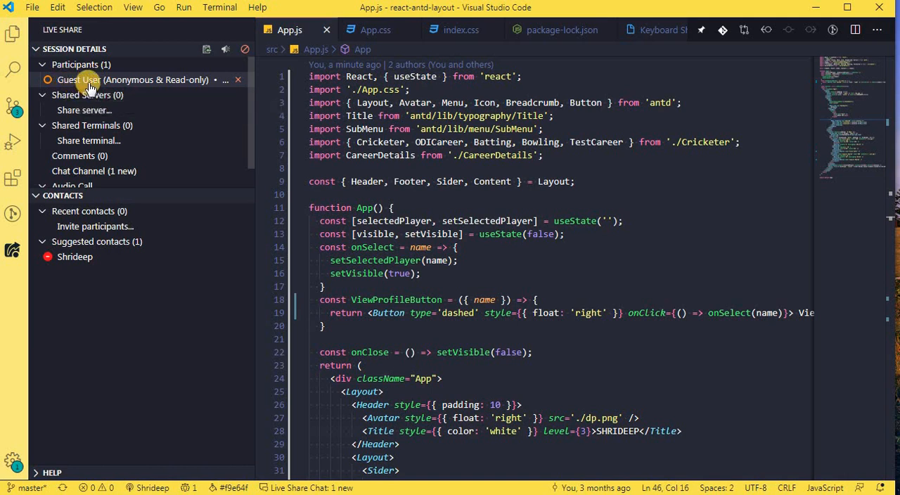
mouse_move(77, 79)
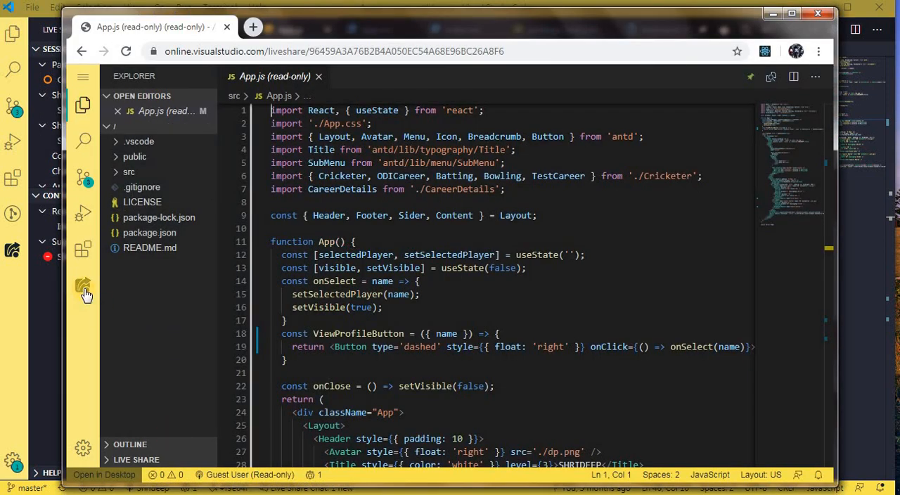
- View the guest's Live Share session details and participants in the browser
click(83, 287)
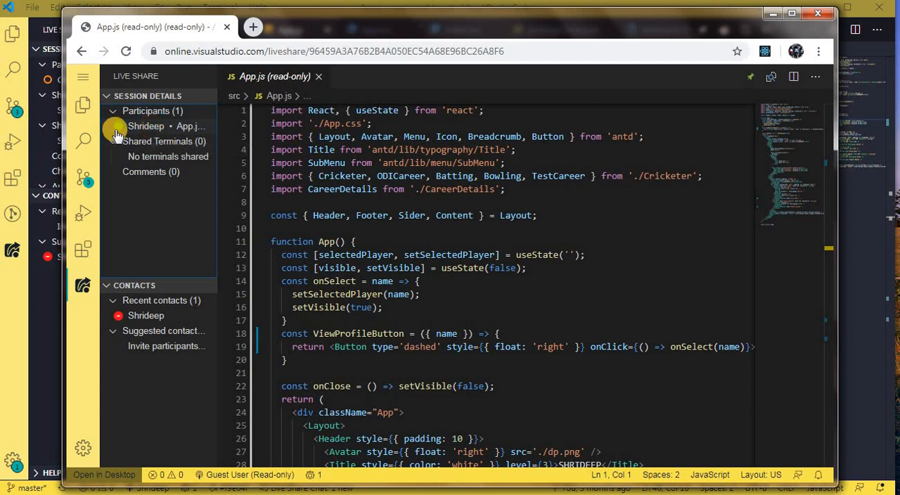
mouse_move(681, 289)
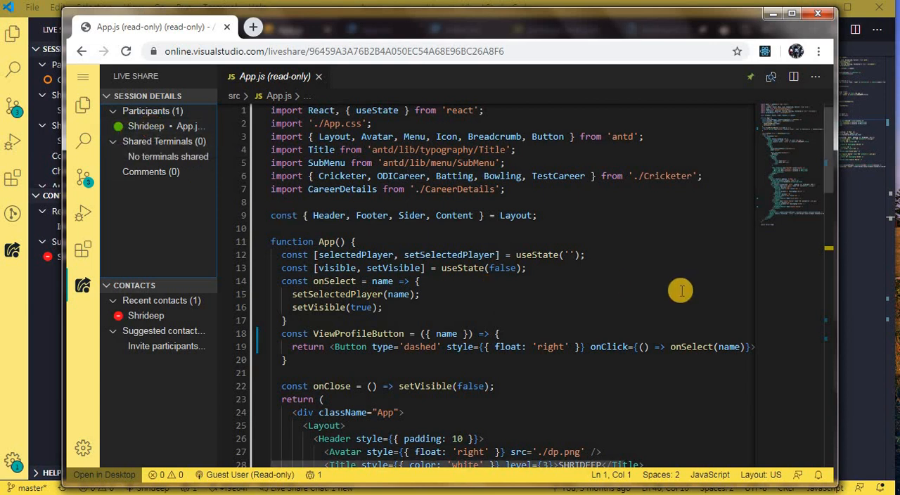
scroll(down, 3)
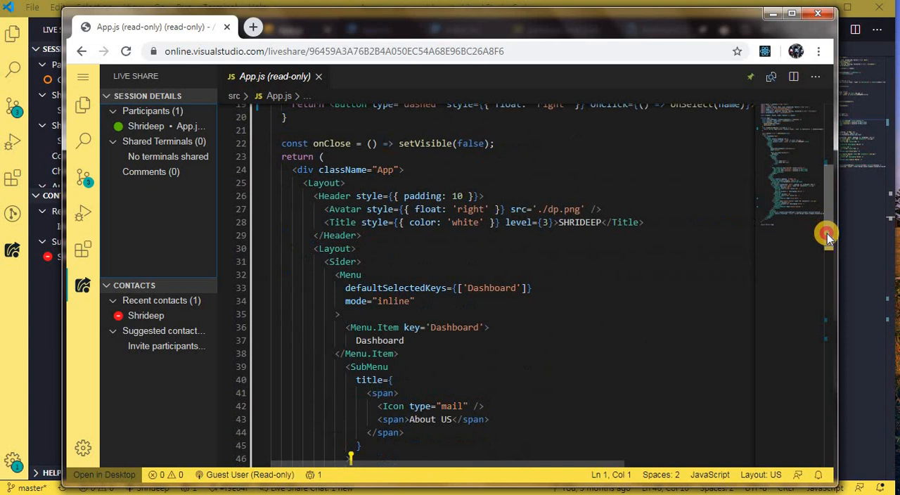
scroll(down, 3)
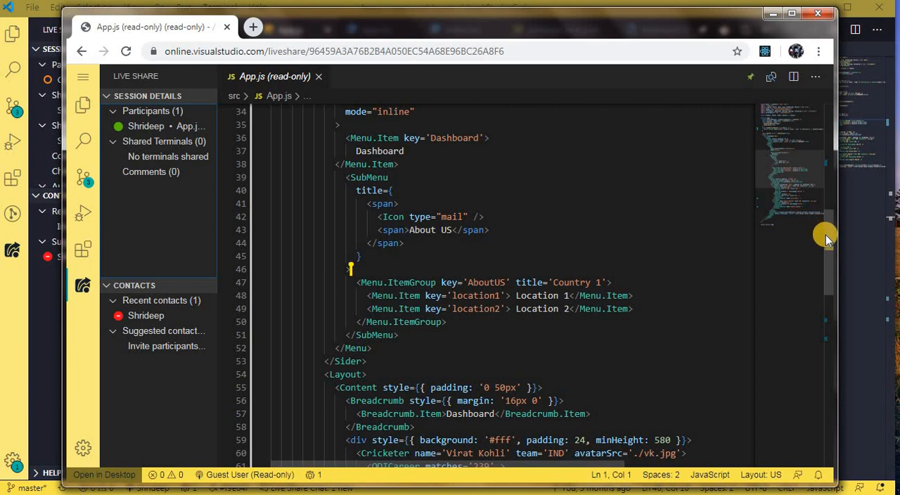
scroll(up, 3)
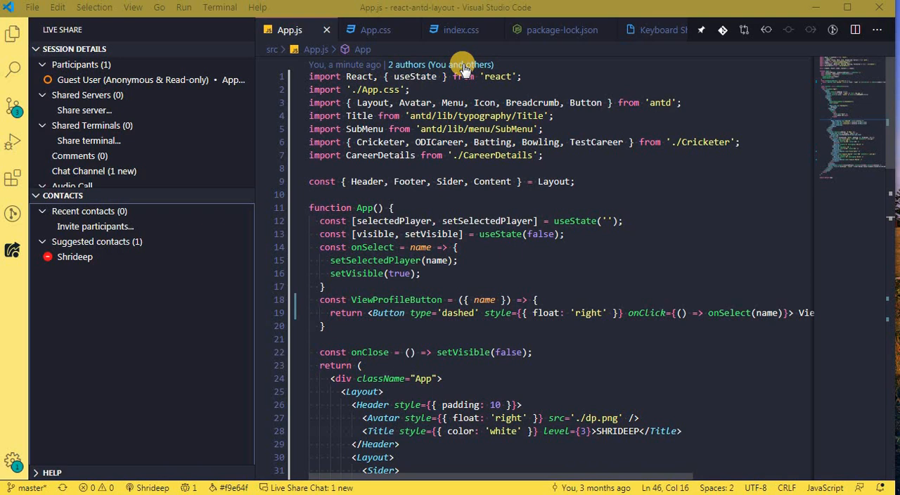
- Back in VS Code, bring up the Live Share collaborator actions from the status bar
click(403, 194)
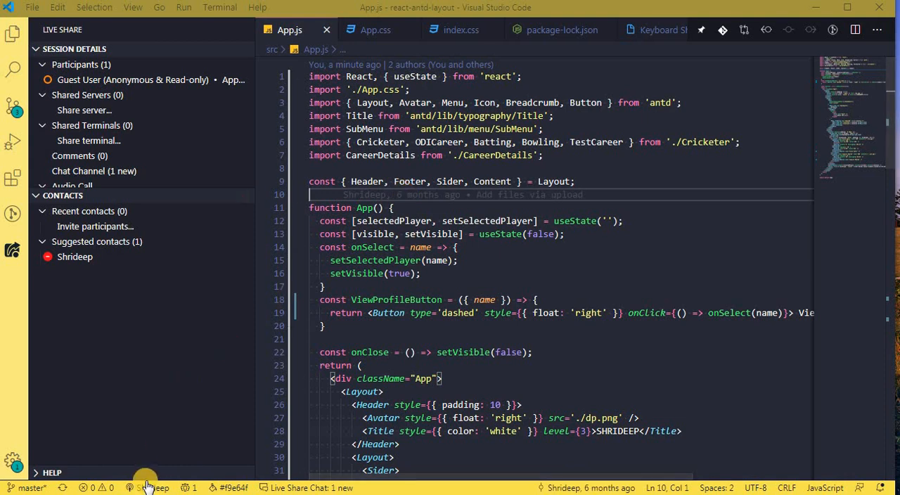
click(147, 487)
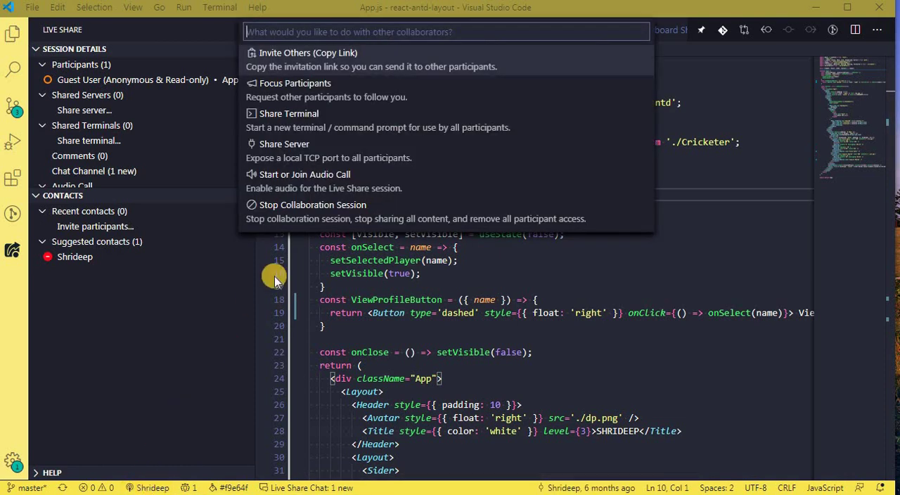
mouse_move(310, 87)
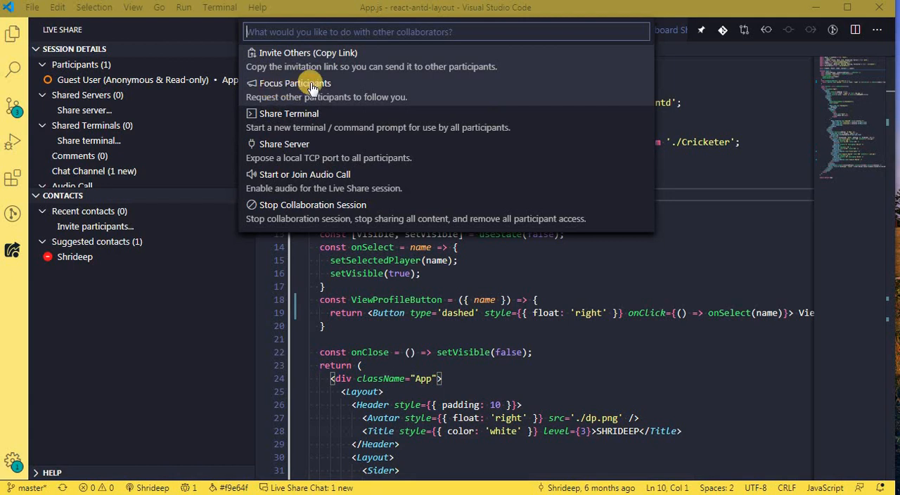
mouse_move(373, 88)
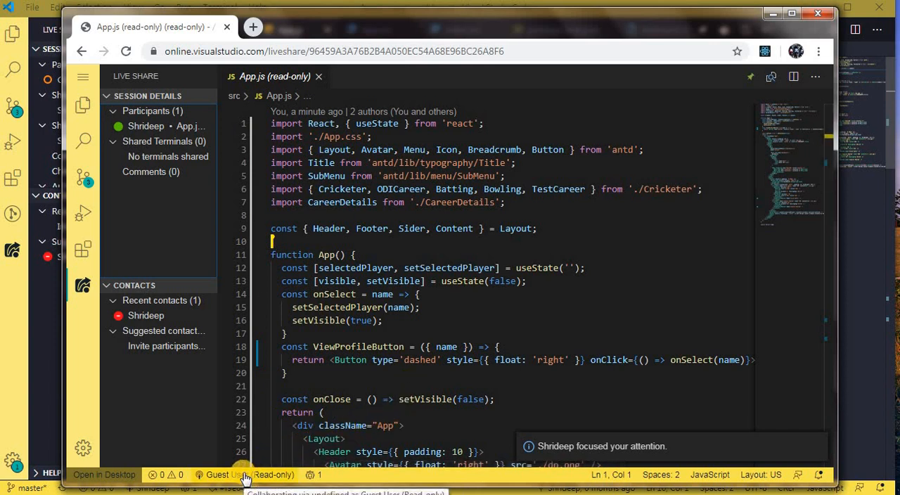
- From the guest browser, request the host's attention to follow the guest
click(227, 476)
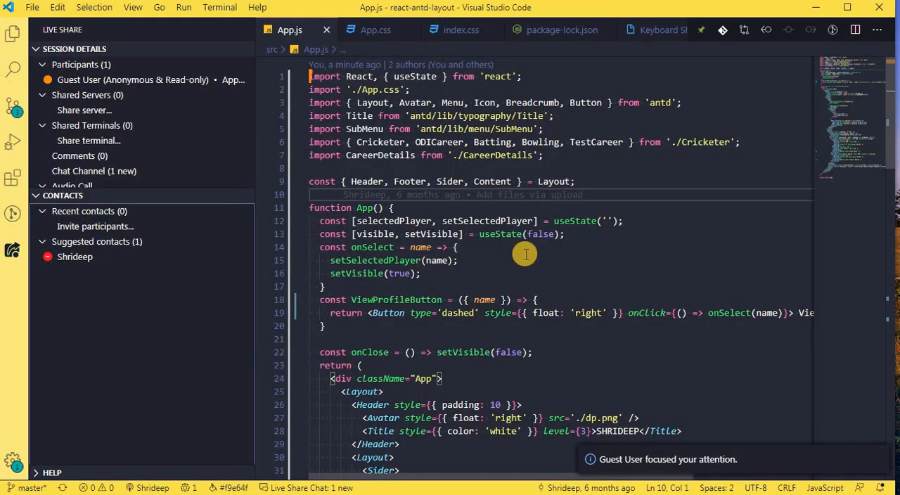
mouse_move(669, 458)
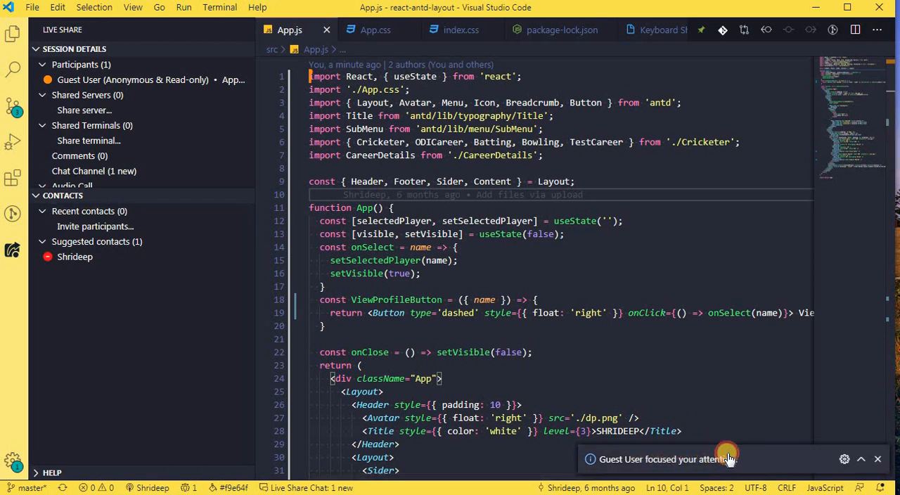
mouse_move(872, 391)
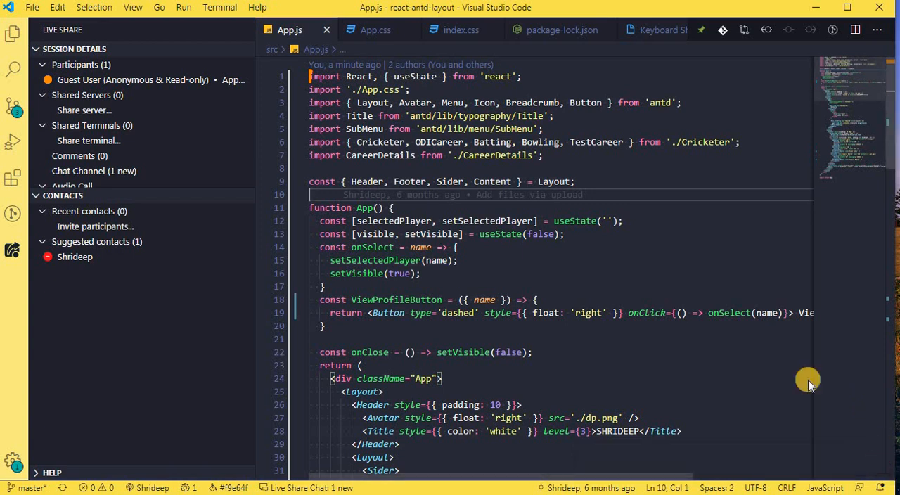
mouse_move(528, 407)
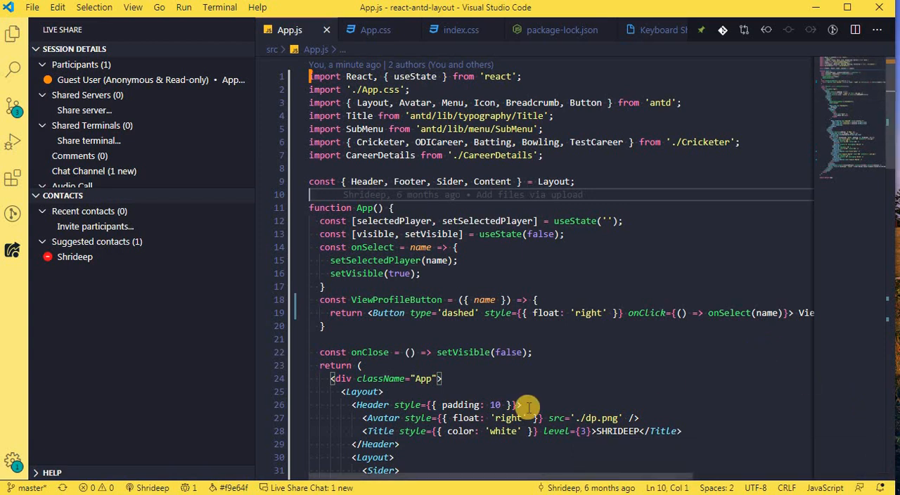
- Place the cursor in the Layout line and dismiss a first command palette attempt
click(442, 391)
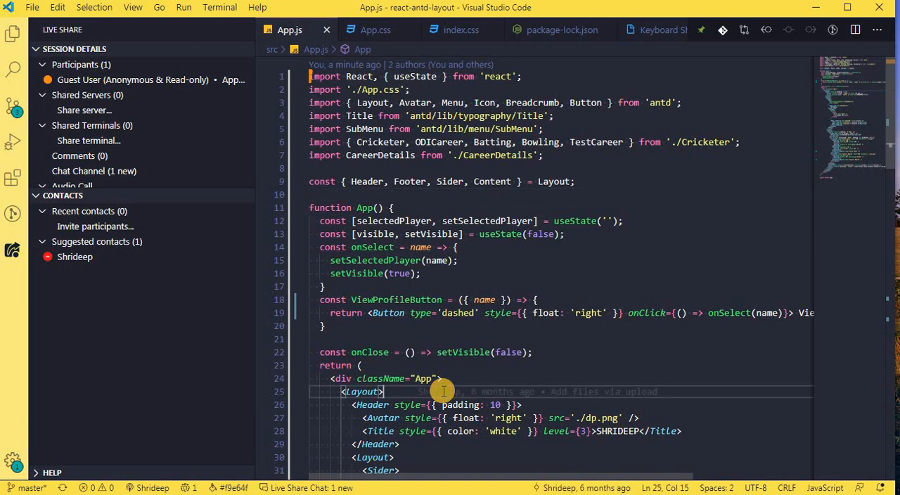
key(ctrl+shift+p)
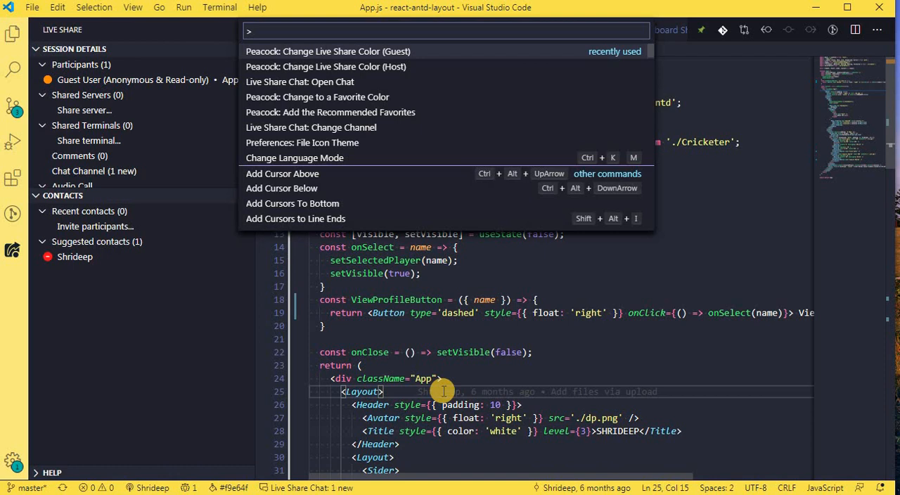
key(Escape)
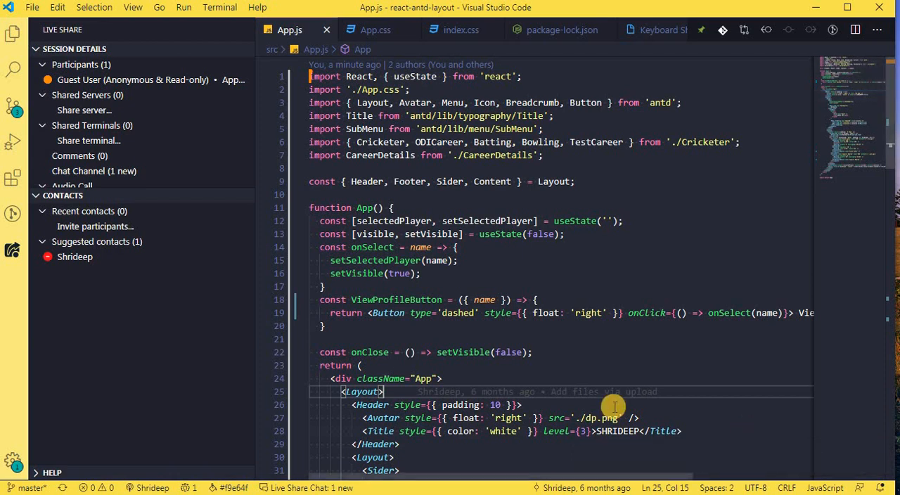
- Run Live Share Chat: Open Chat via the command palette with 'chat'
key(ctrl+shift+p)
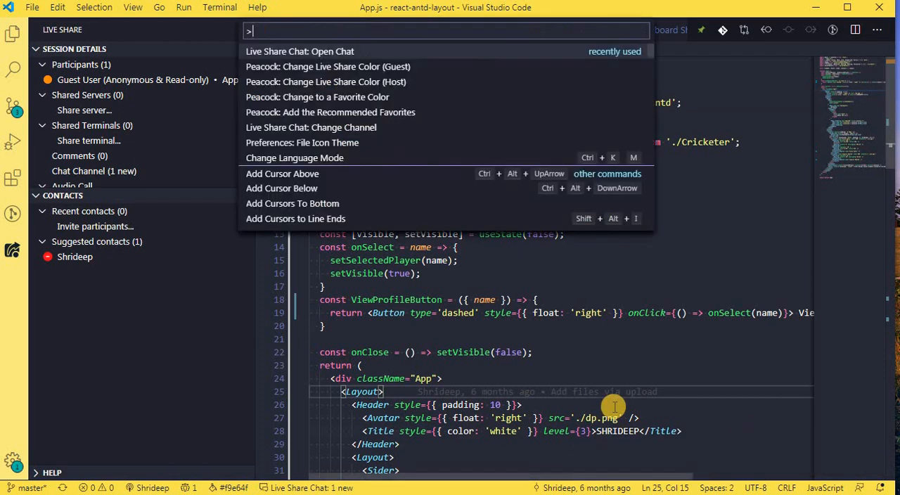
text(chat)
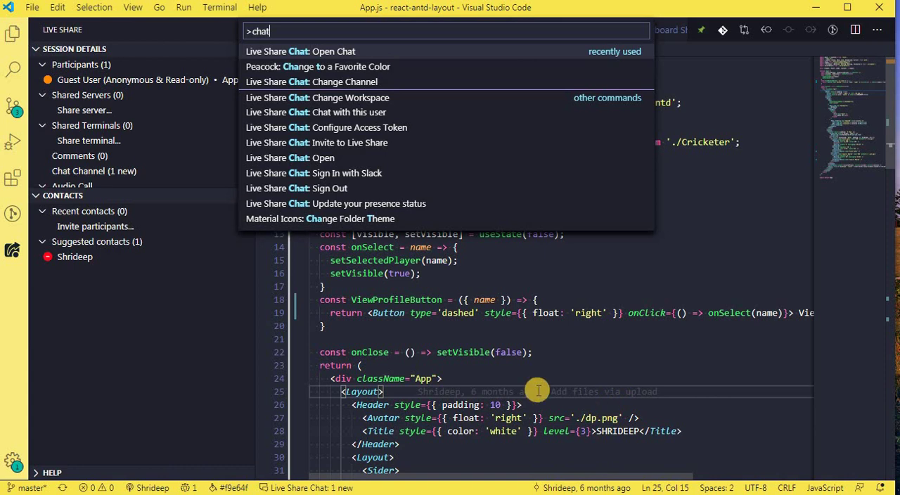
click(309, 82)
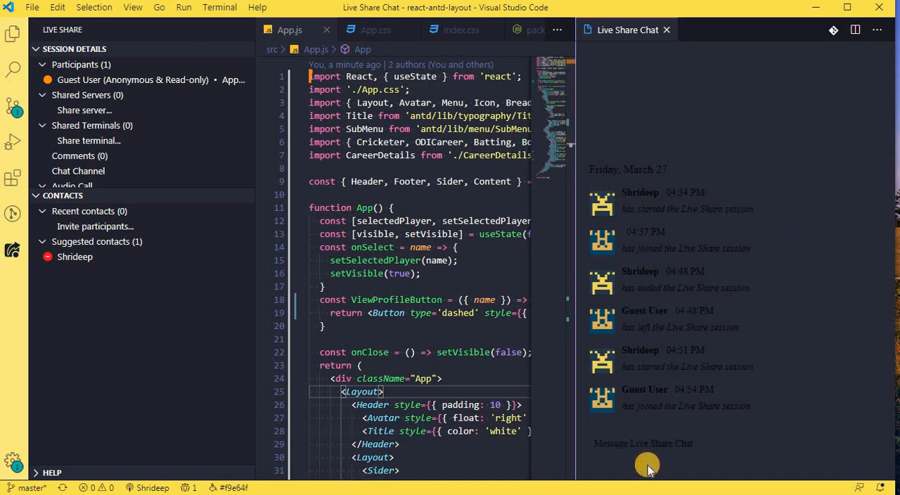
mouse_move(682, 214)
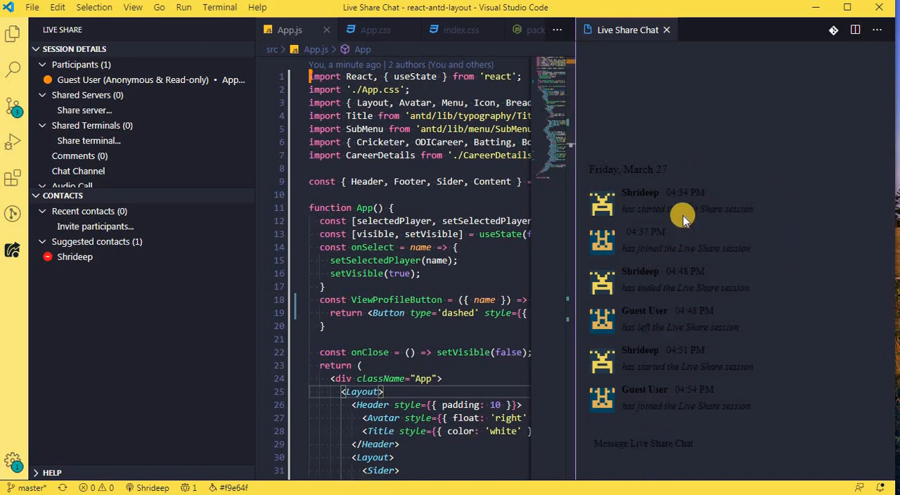
mouse_move(157, 485)
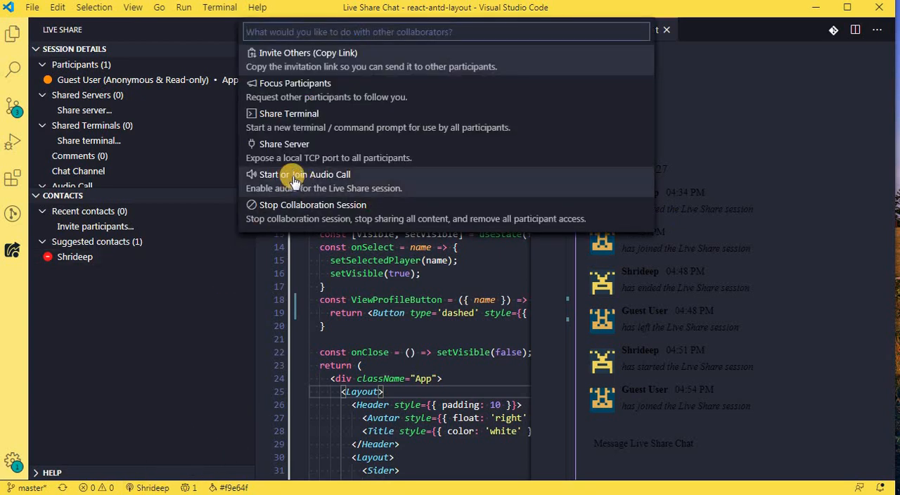
mouse_move(344, 175)
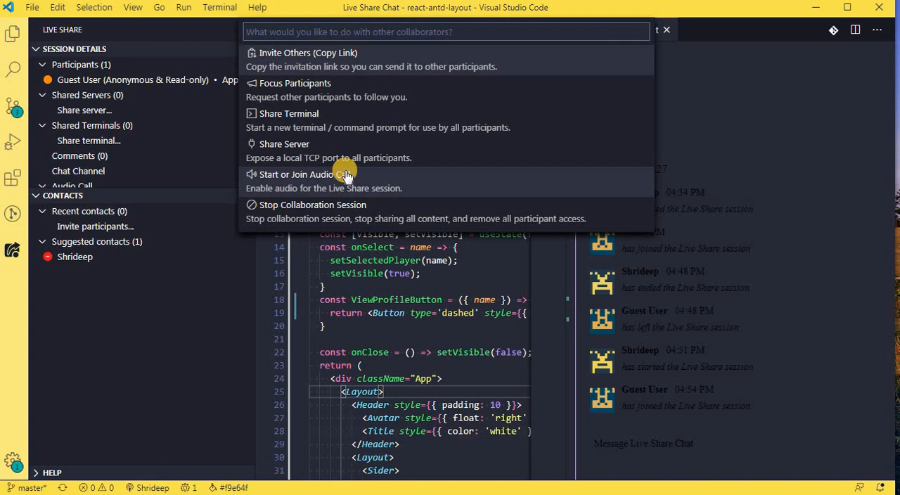
mouse_move(239, 348)
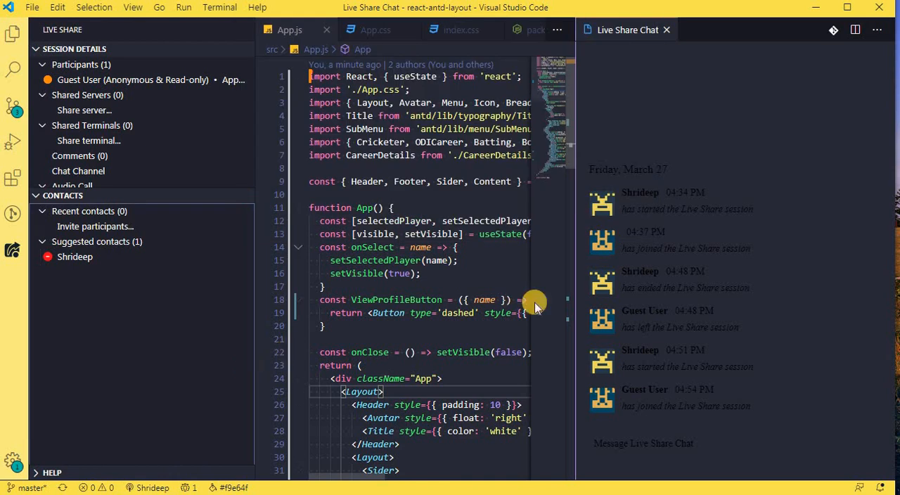
mouse_move(232, 364)
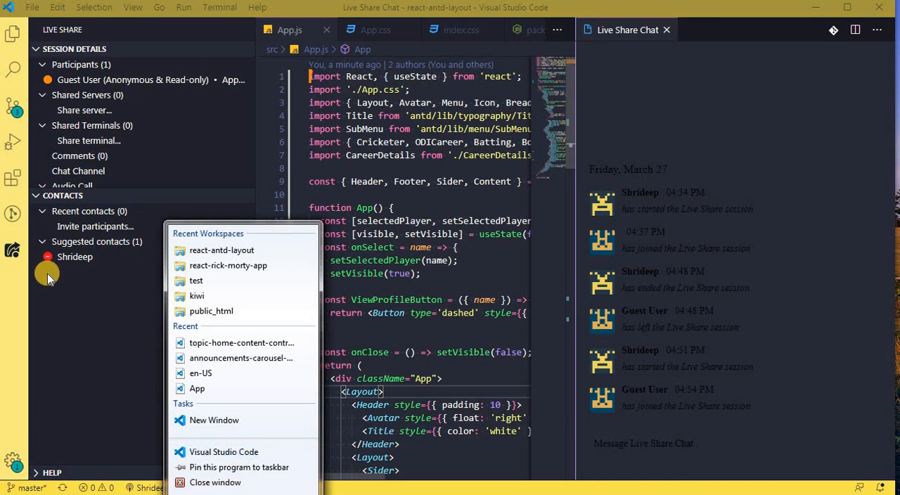
click(104, 365)
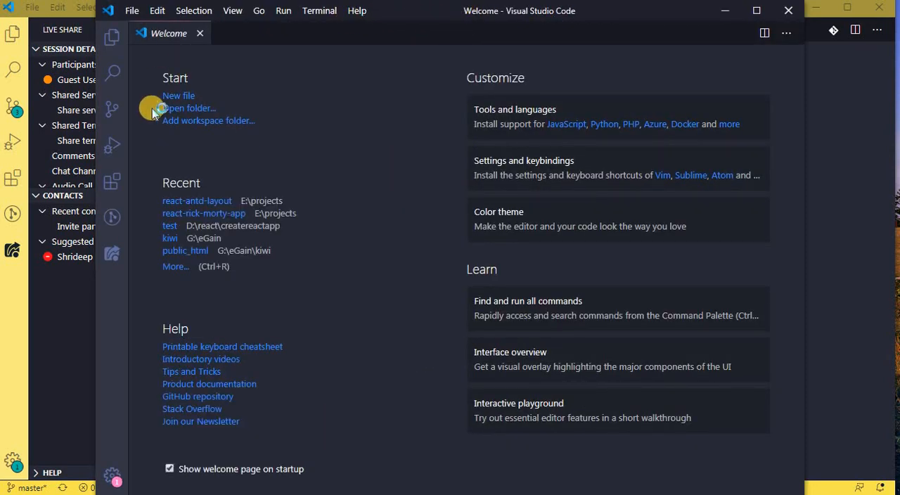
mouse_move(113, 298)
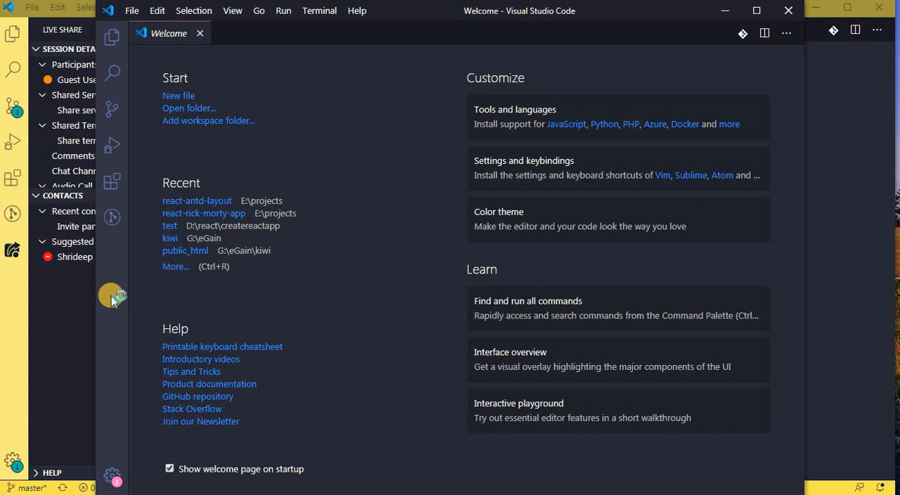
mouse_move(737, 45)
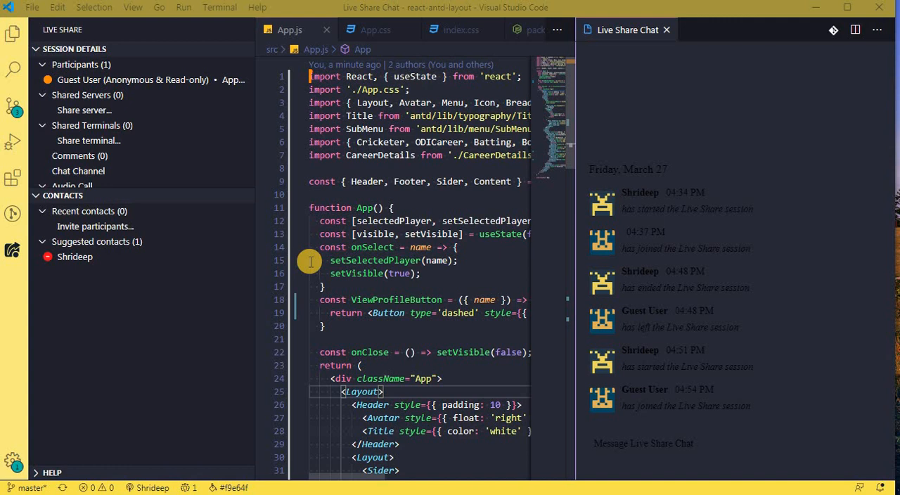
mouse_move(377, 298)
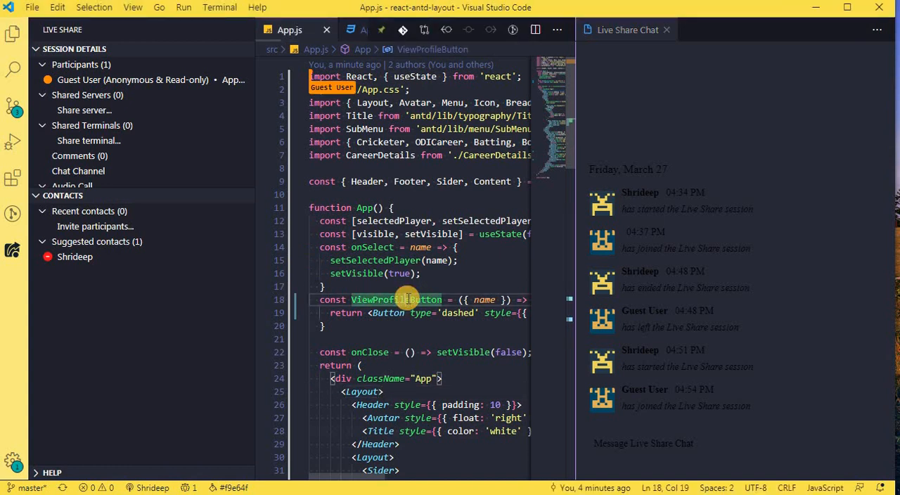
- Run Peacock: Change to a Favorite Color via the command palette with 'pea'
key(ctrl+shift+p)
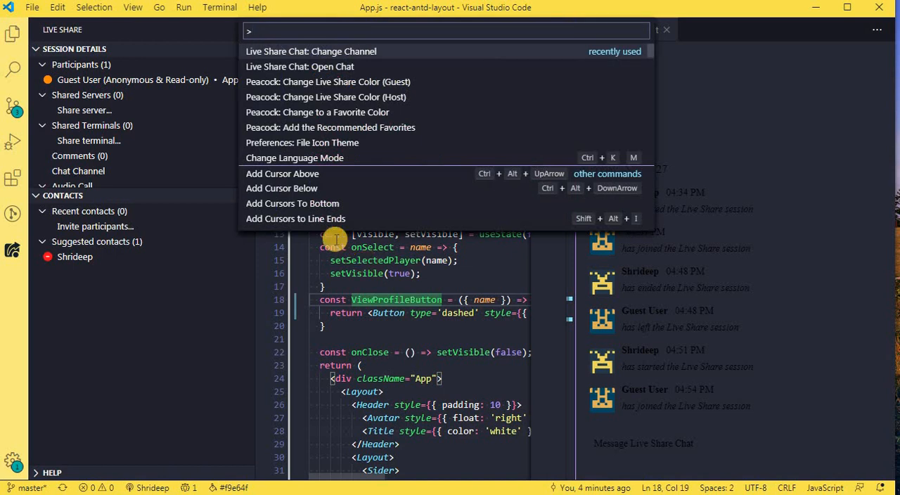
text(pea)
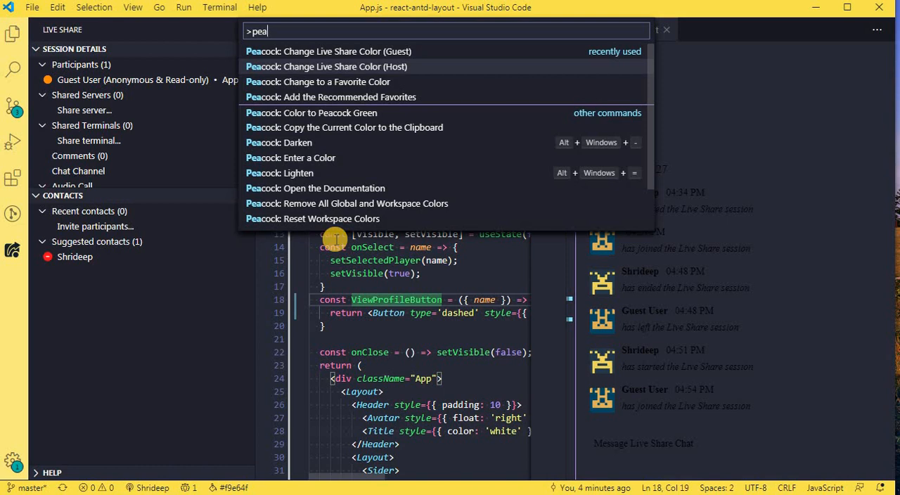
click(318, 82)
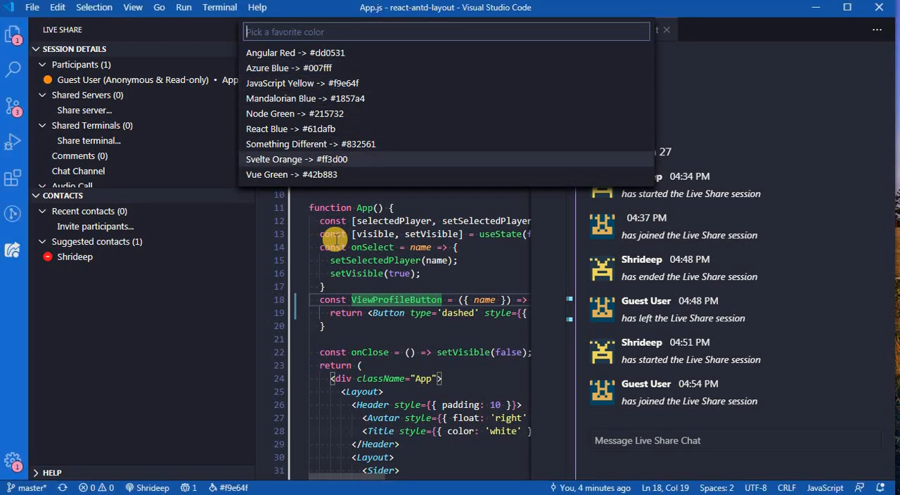
mouse_move(295, 112)
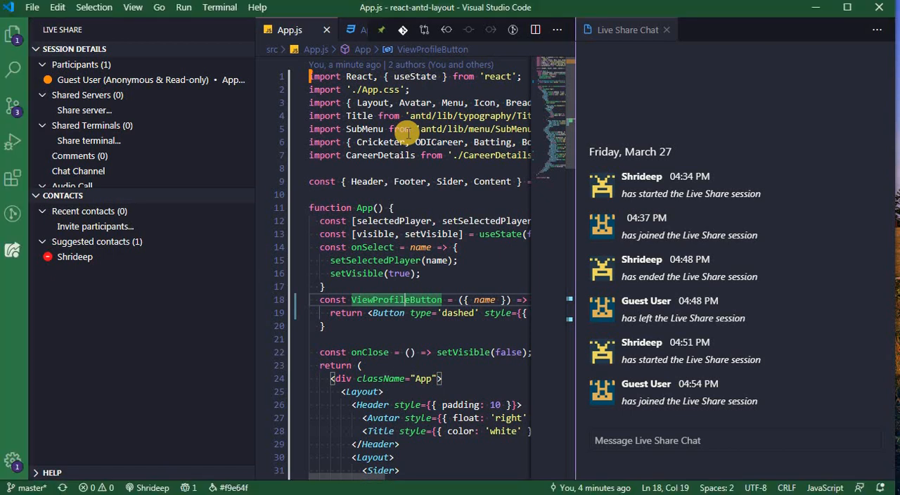
- Type stray 'peace' into App.js, then run Peacock: Change to a Favorite Color with 'peac'
text(peace)
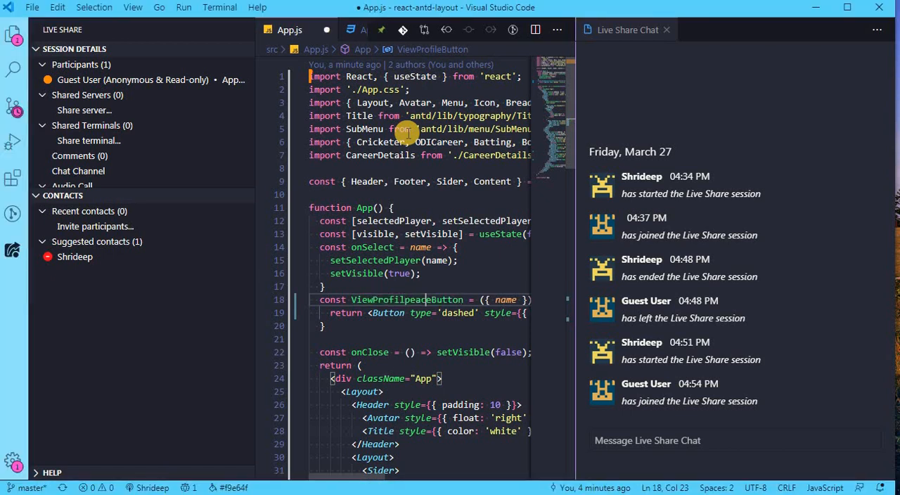
key(ctrl+shift+p)
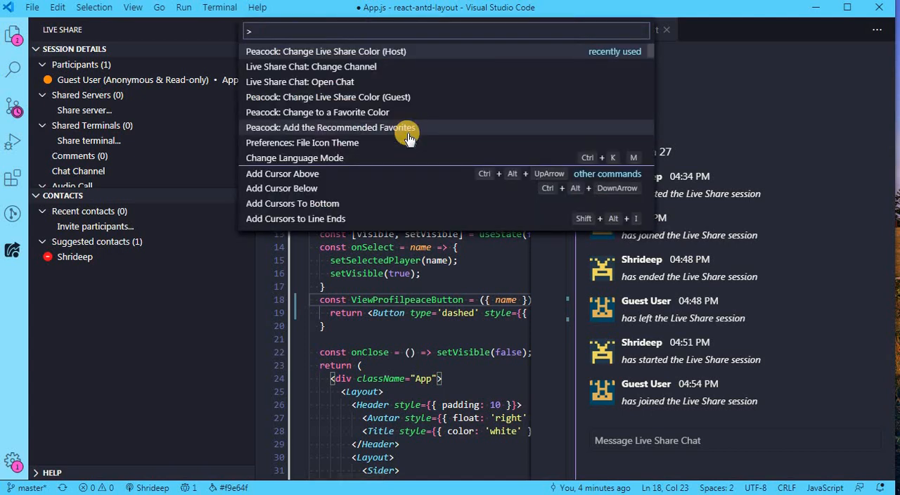
text(peac)
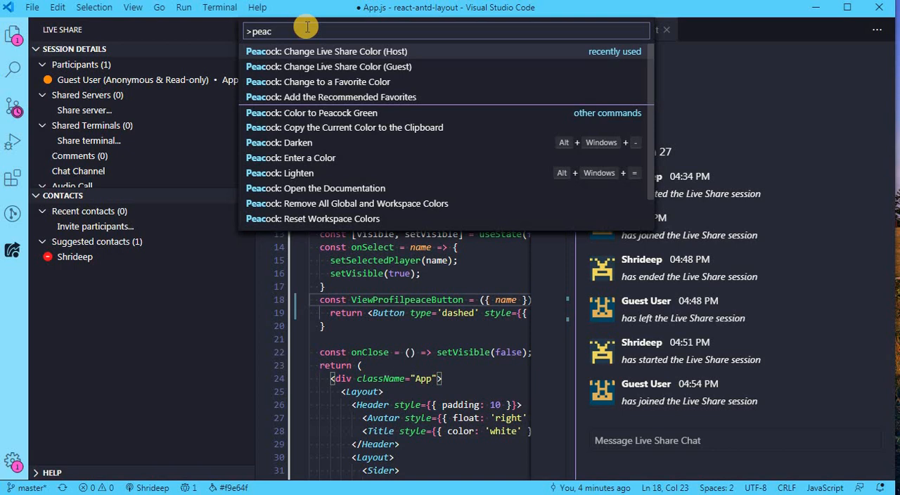
mouse_move(332, 82)
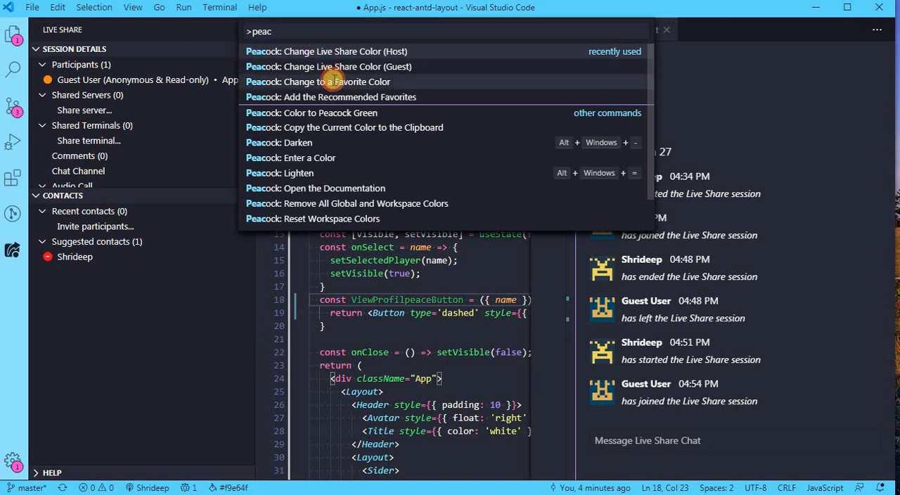
click(317, 81)
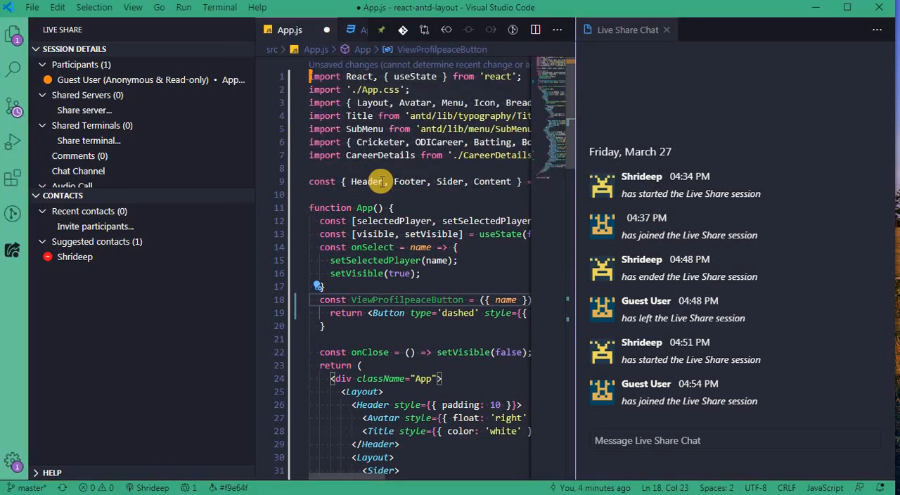
mouse_move(380, 182)
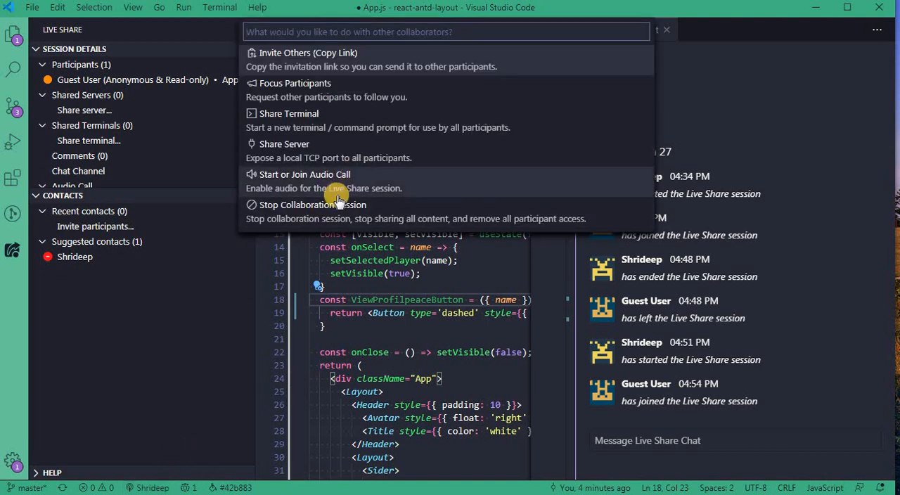
mouse_move(310, 210)
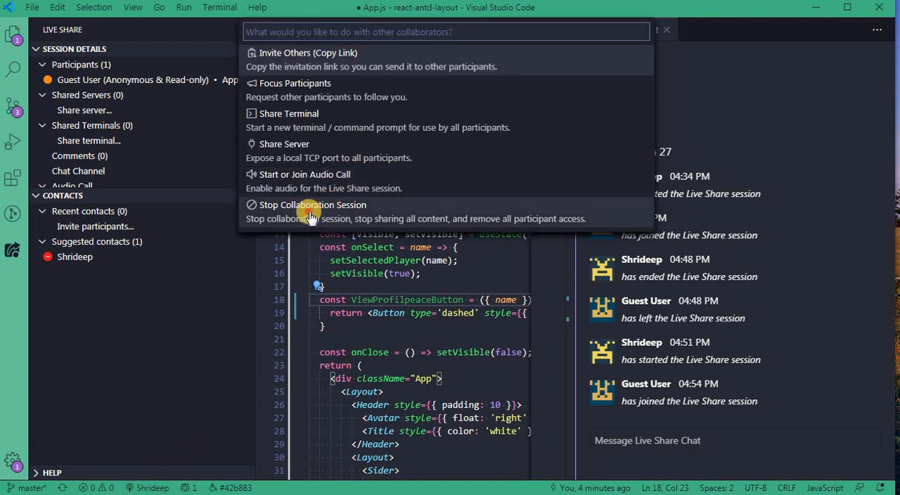
- Stop the collaboration session, dismiss the guest's session-ended notice and return to the host editor
click(312, 205)
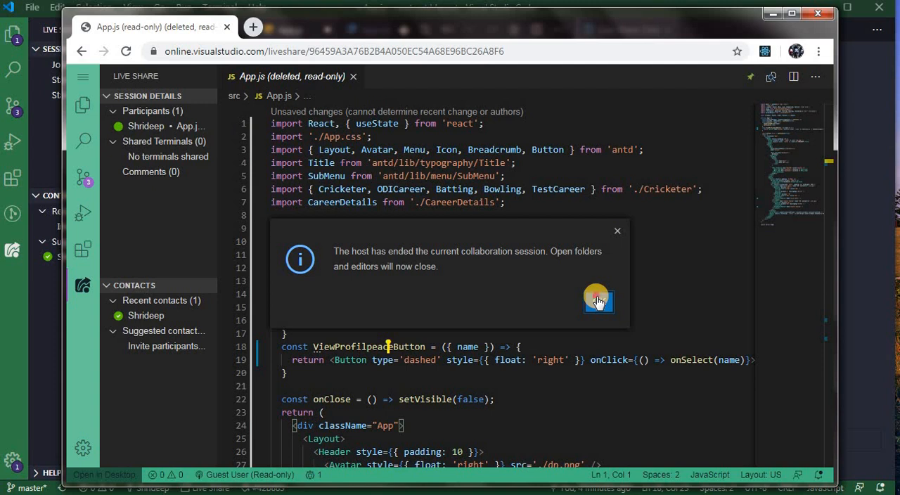
click(596, 300)
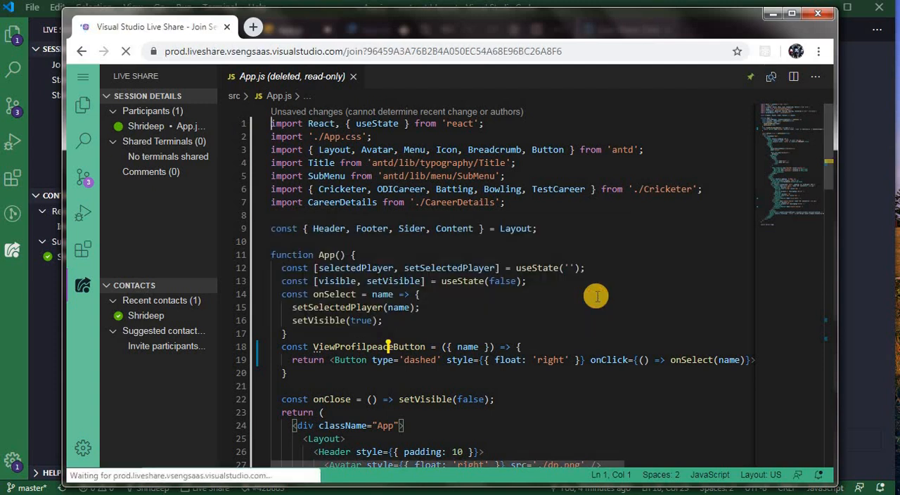
click(127, 50)
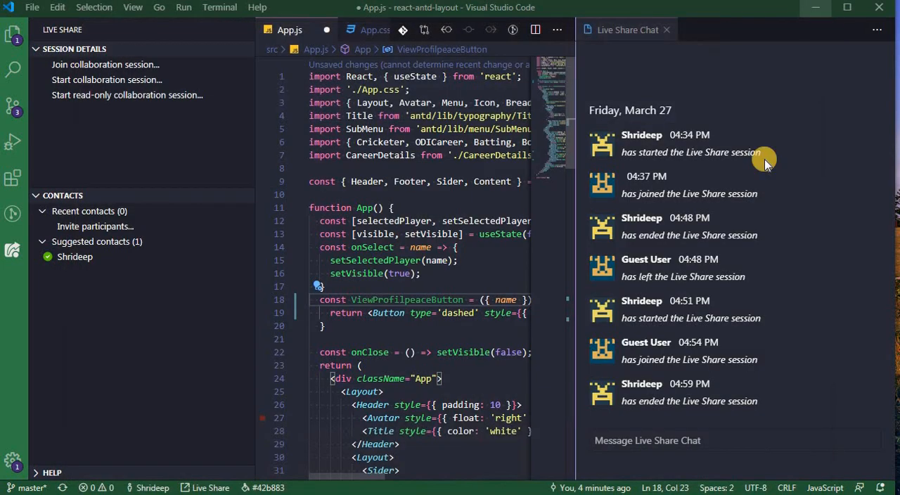
mouse_move(696, 217)
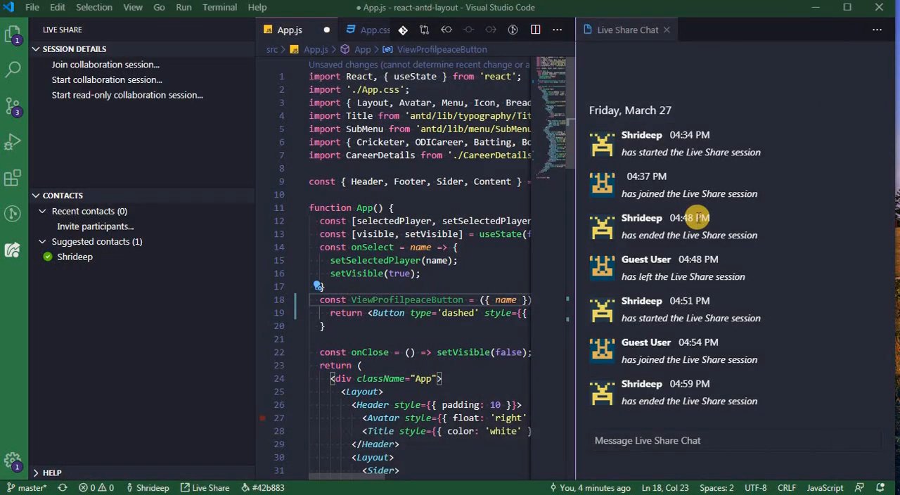